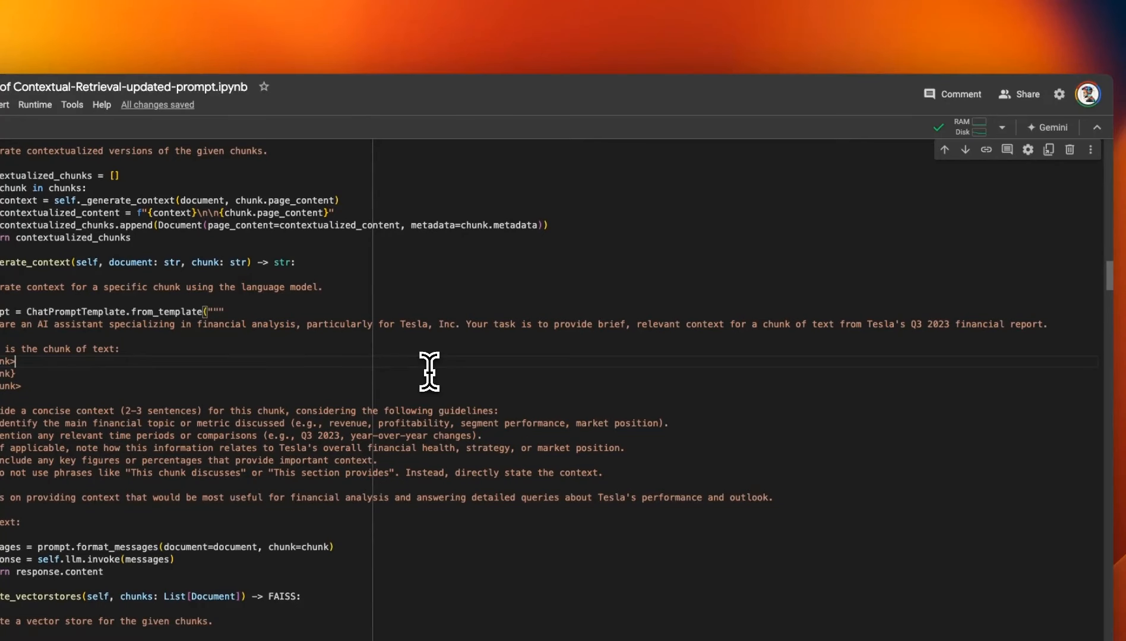
Scroll through the Tesla-focused _generate_context prompt code in the notebook
scroll(down, 3)
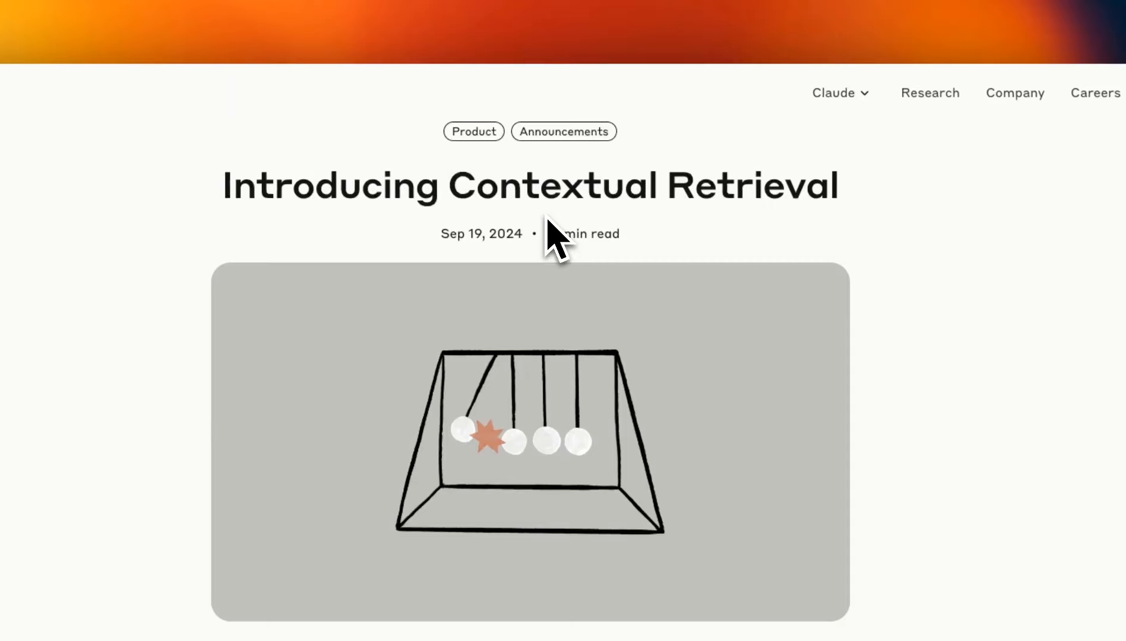
scroll(down, 3)
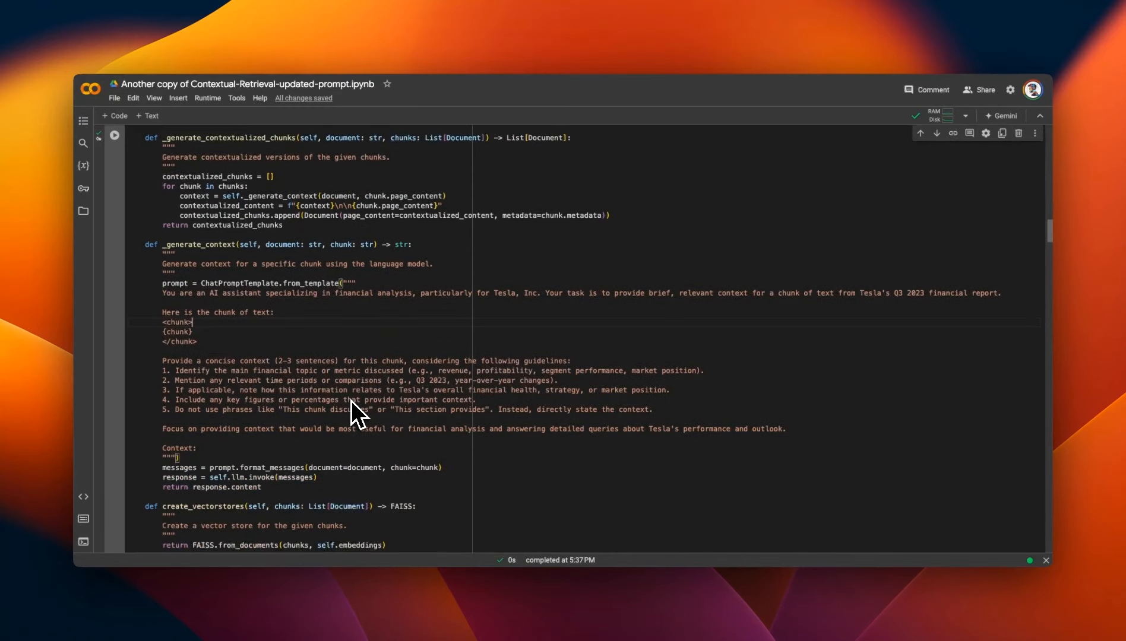
Scroll the notebook code down to the generate_answer method
scroll(down, 3)
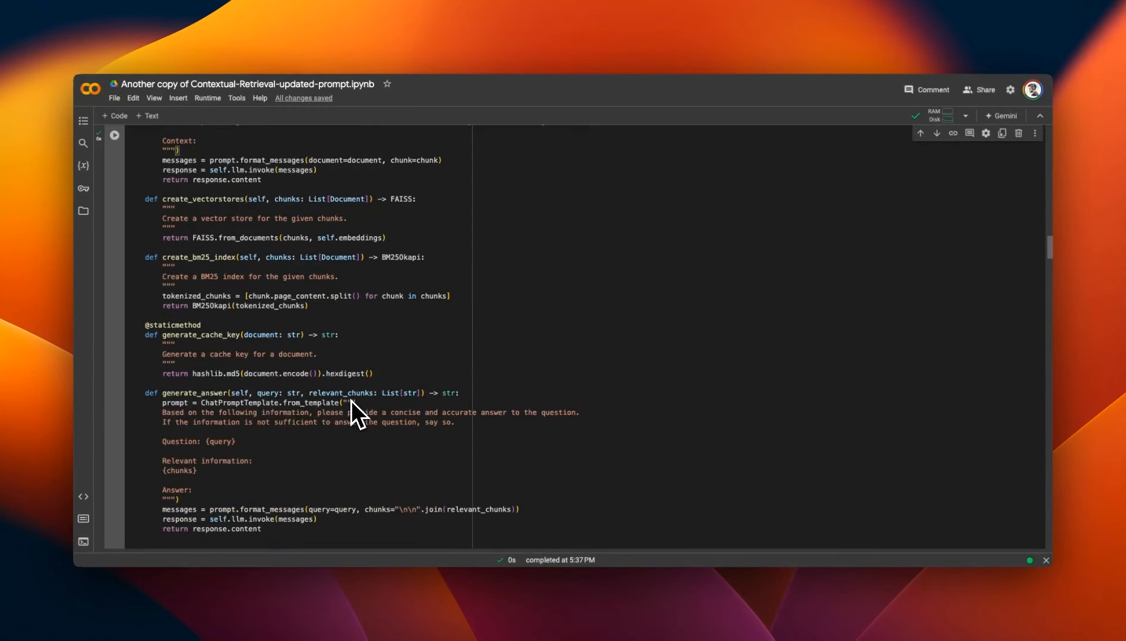
scroll(down, 3)
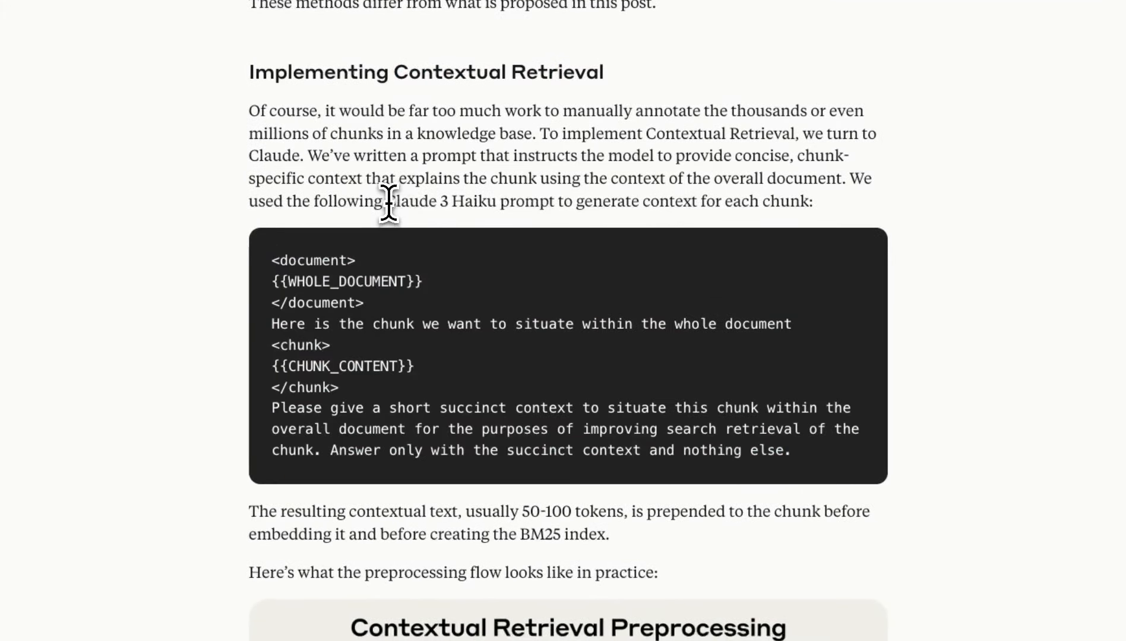
Highlight the Claude 3 Haiku prompt sentence and the usual 50-100 token context length
drag(385, 202, 545, 201)
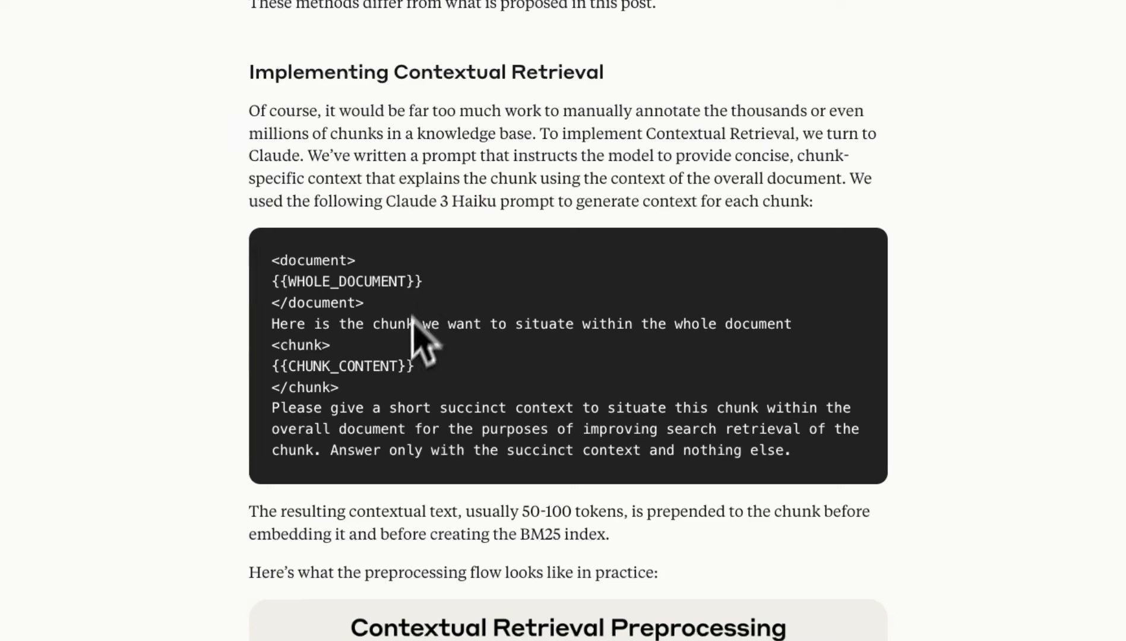
mouse_move(800, 459)
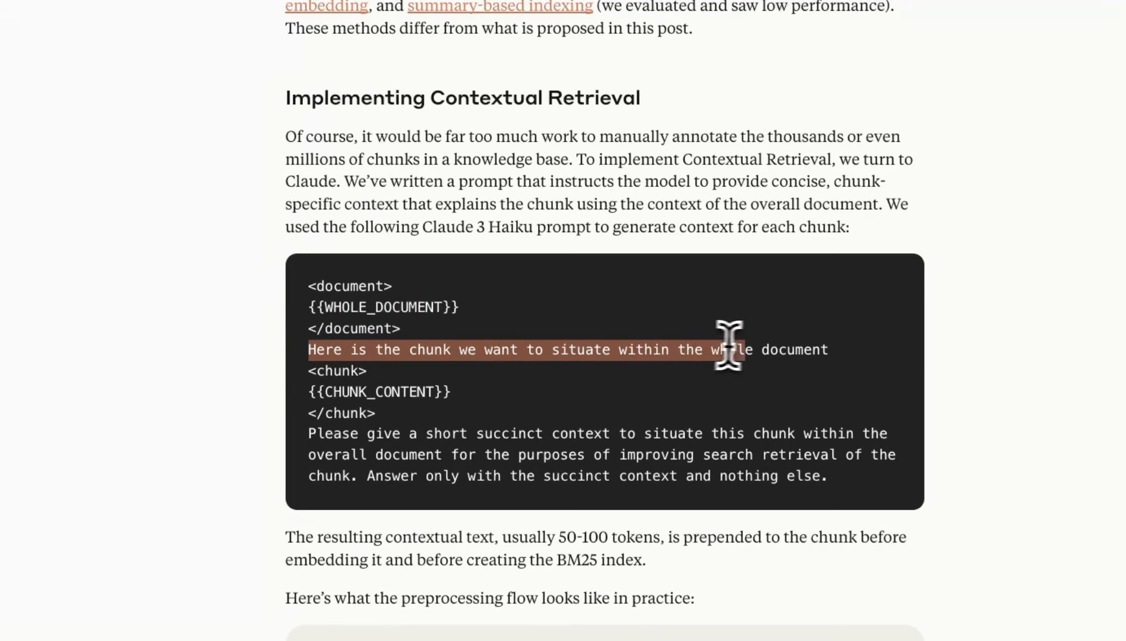
scroll(down, 3)
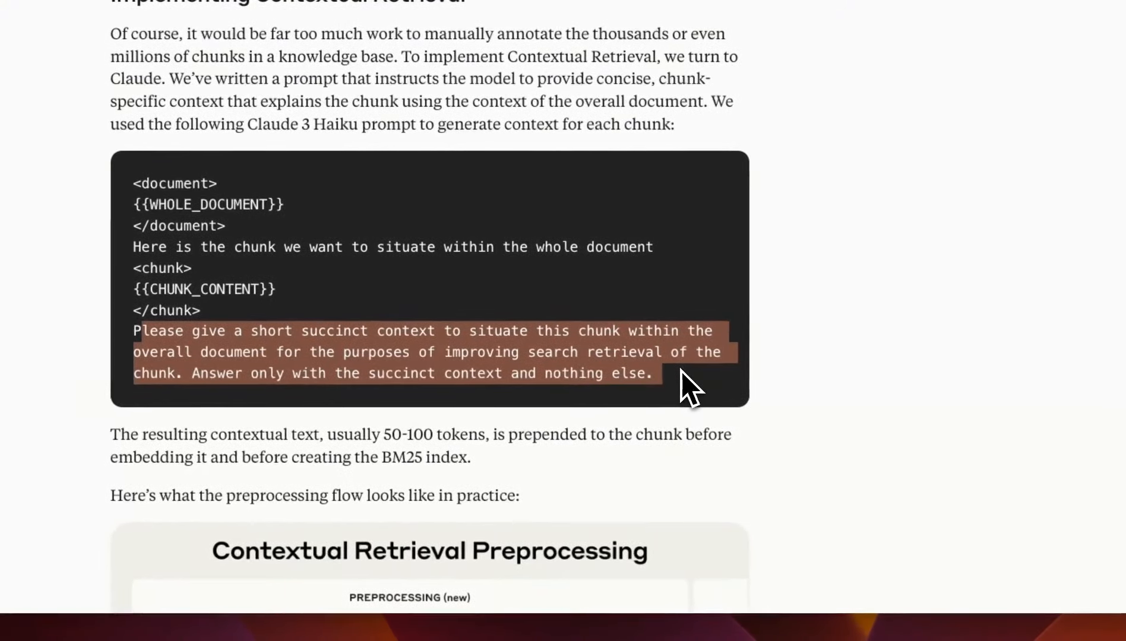
mouse_move(541, 371)
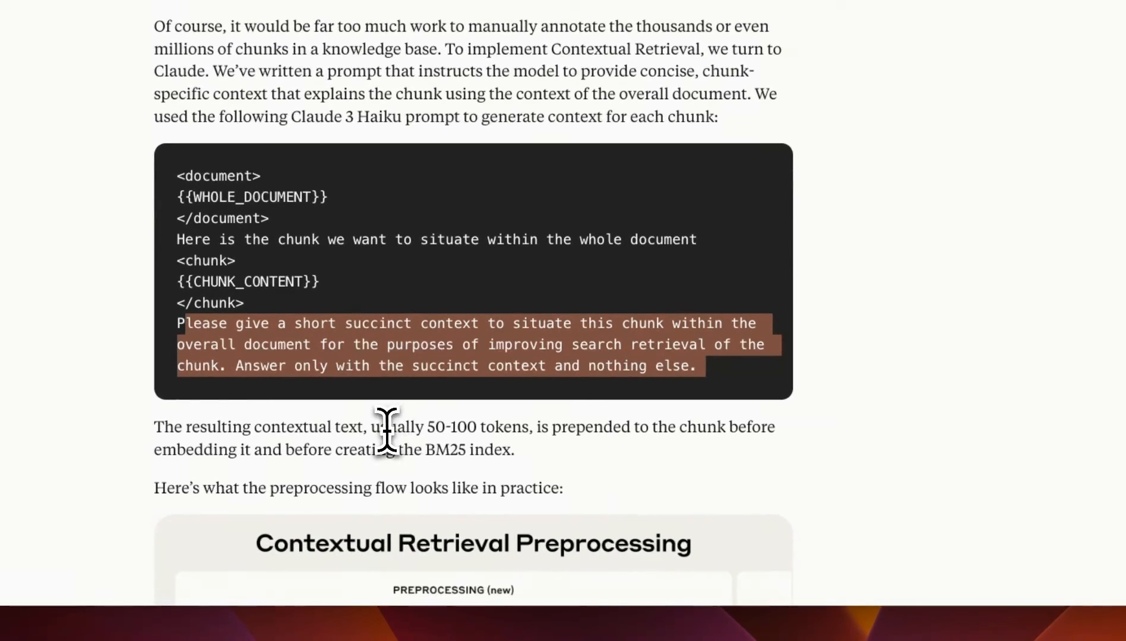
drag(371, 426, 517, 426)
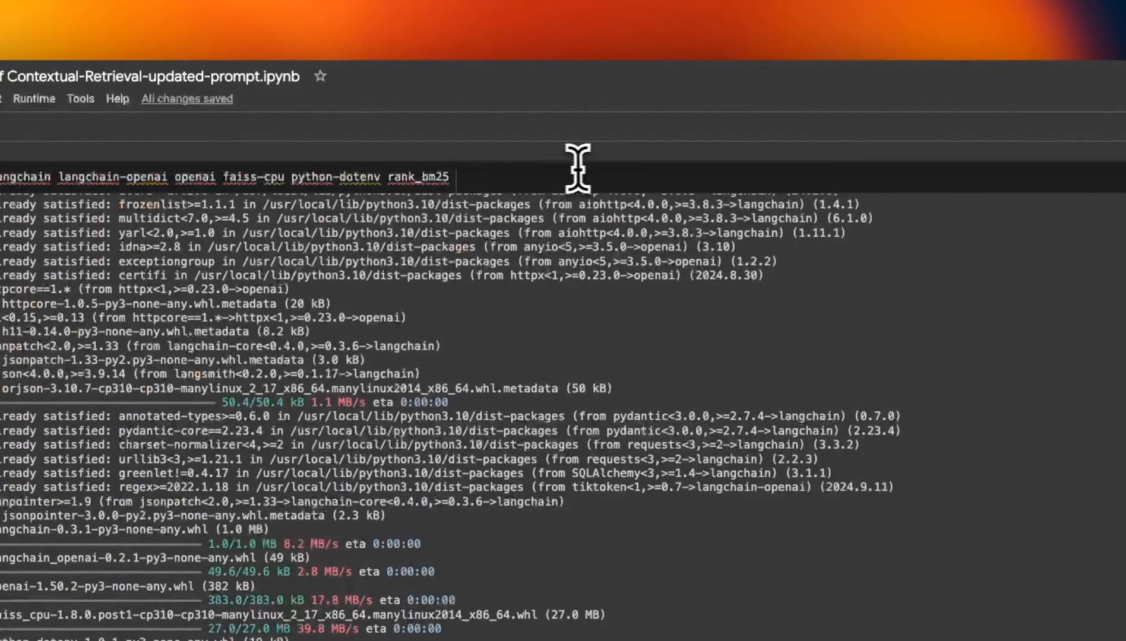
mouse_move(564, 172)
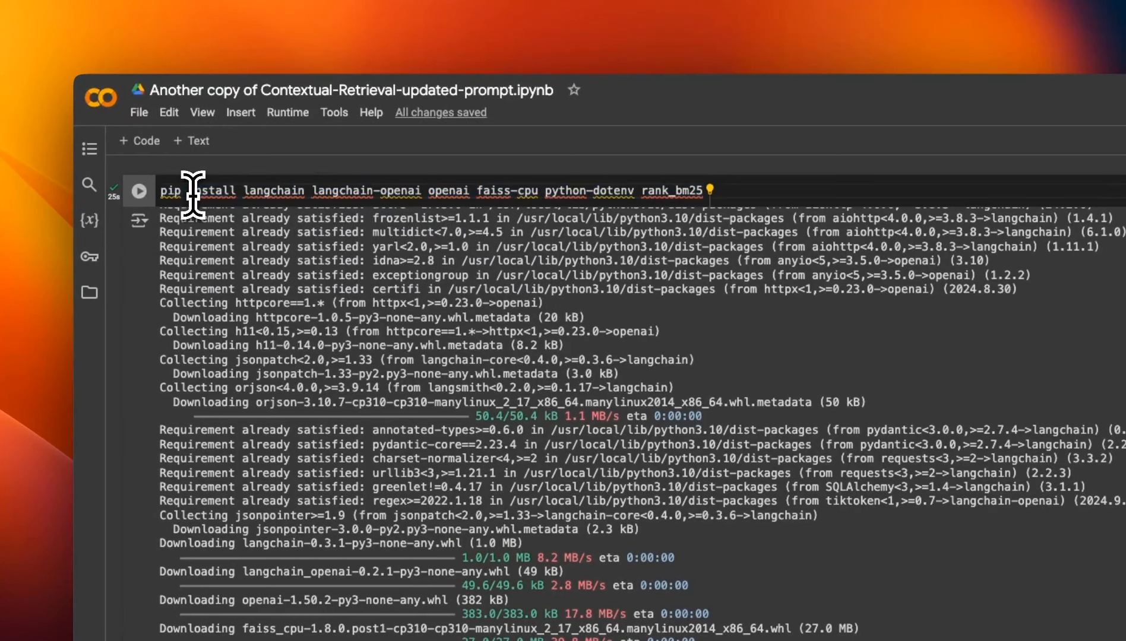
mouse_move(368, 190)
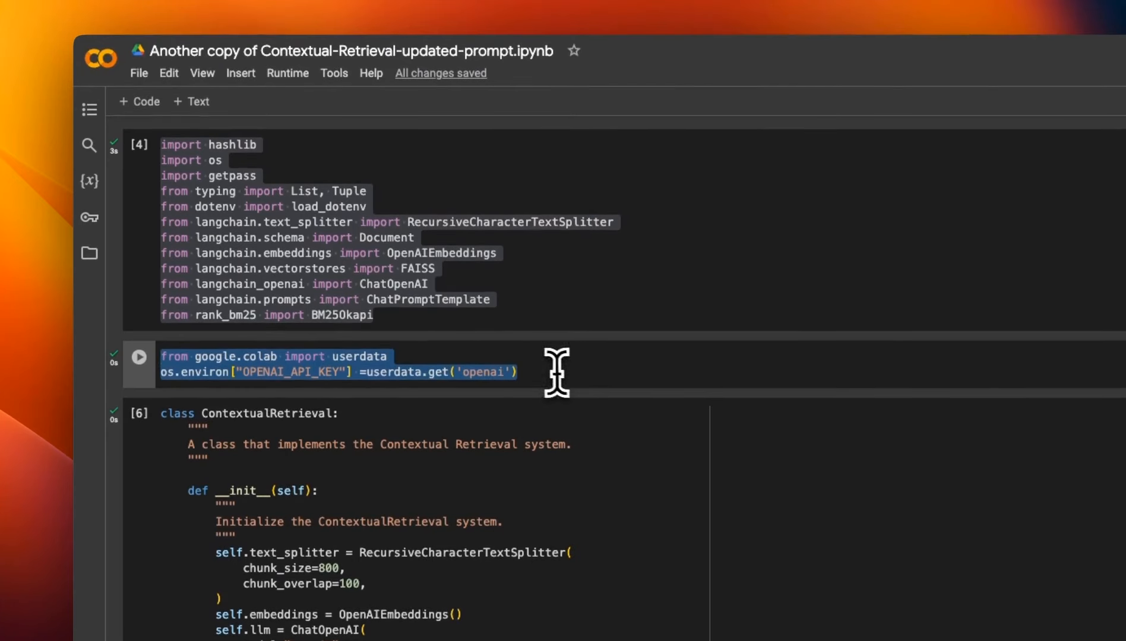
Highlight the chunk size, overlap and RecursiveCharacterTextSplitter in the class __init__
scroll(down, 3)
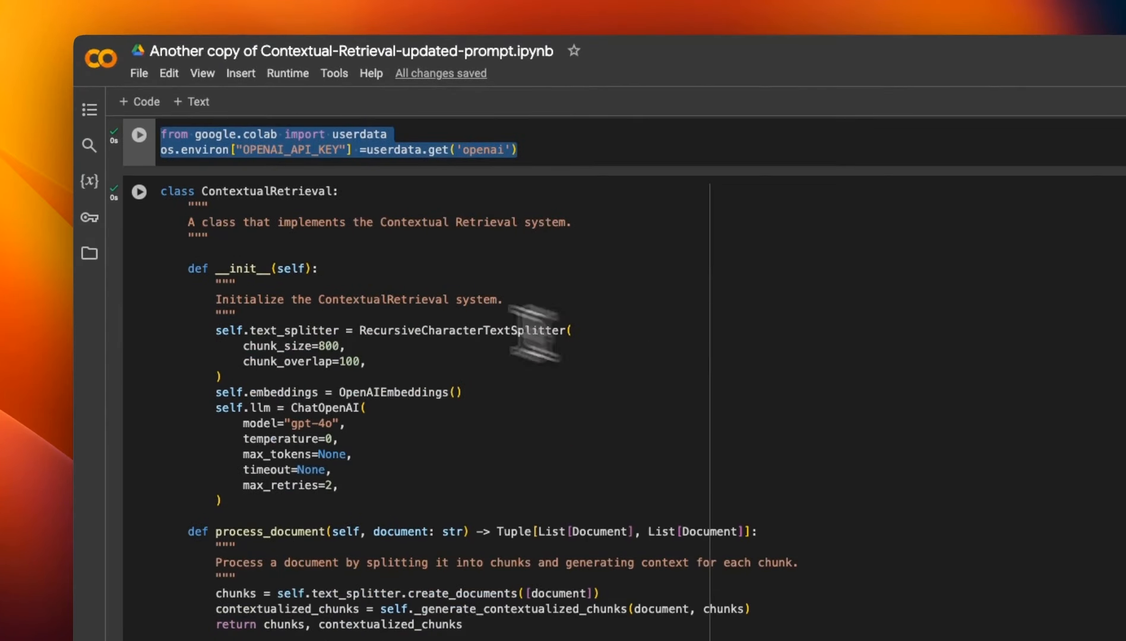
double_click(270, 191)
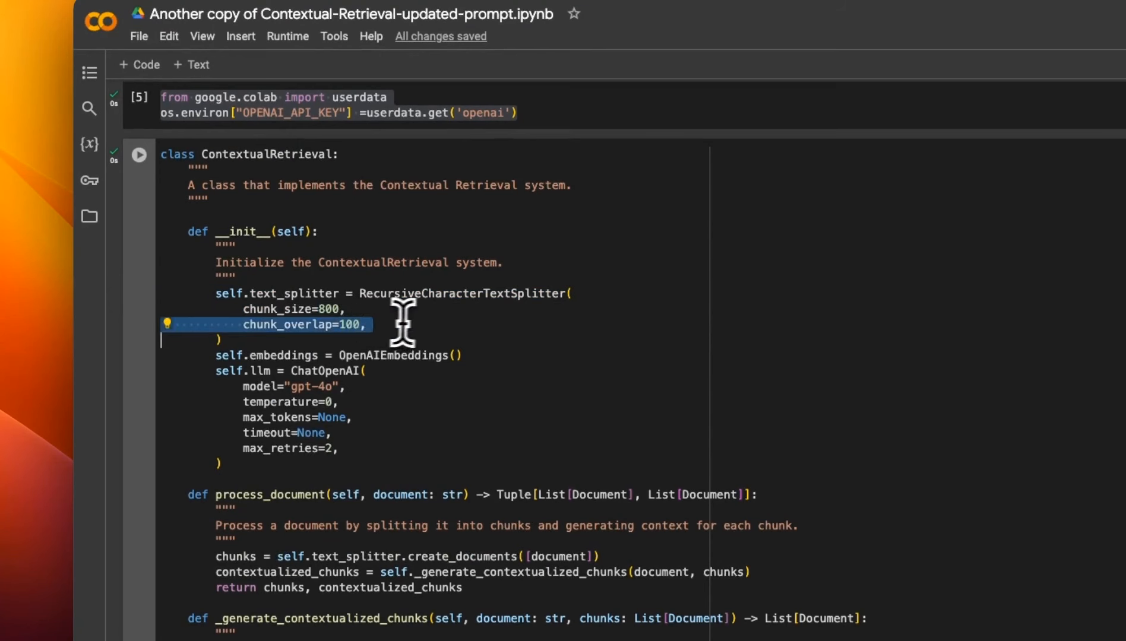
mouse_move(421, 322)
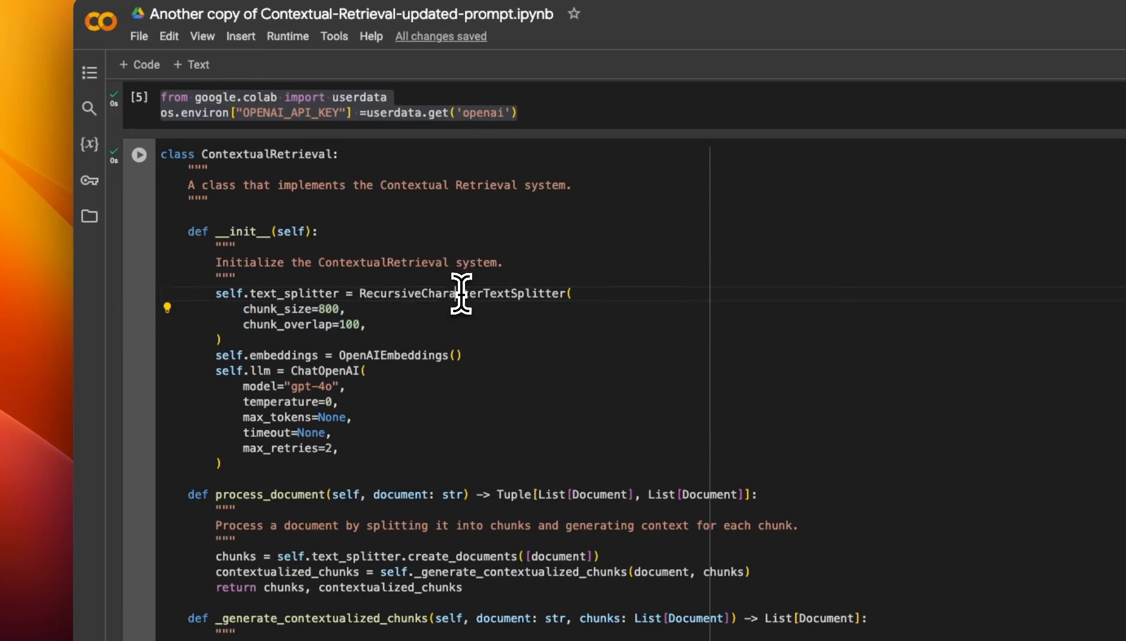
double_click(462, 294)
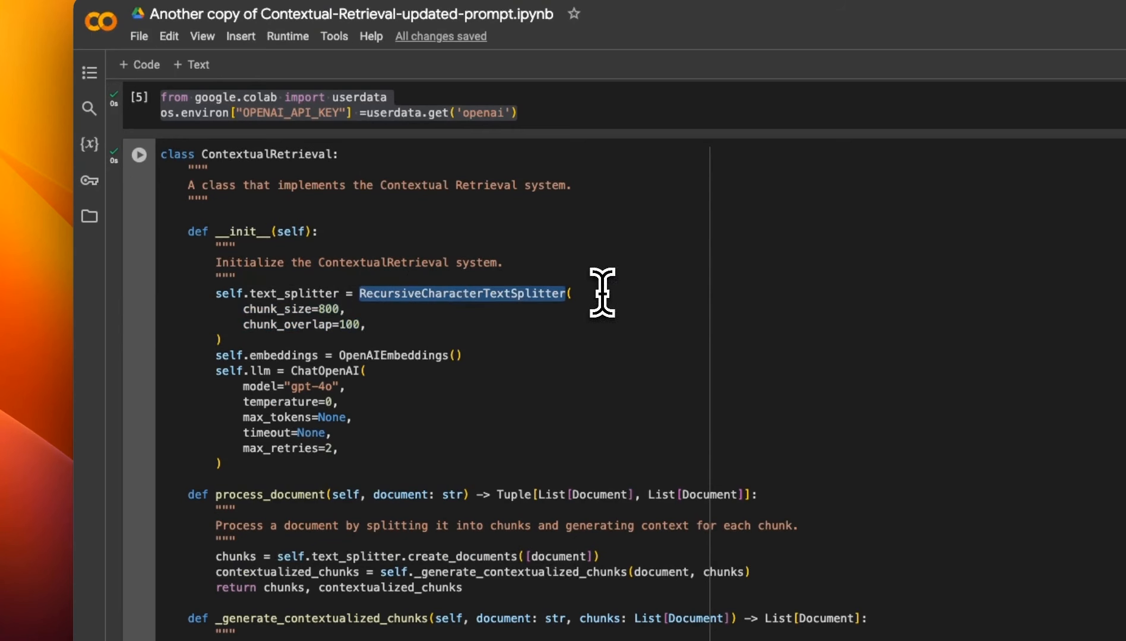
scroll(down, 3)
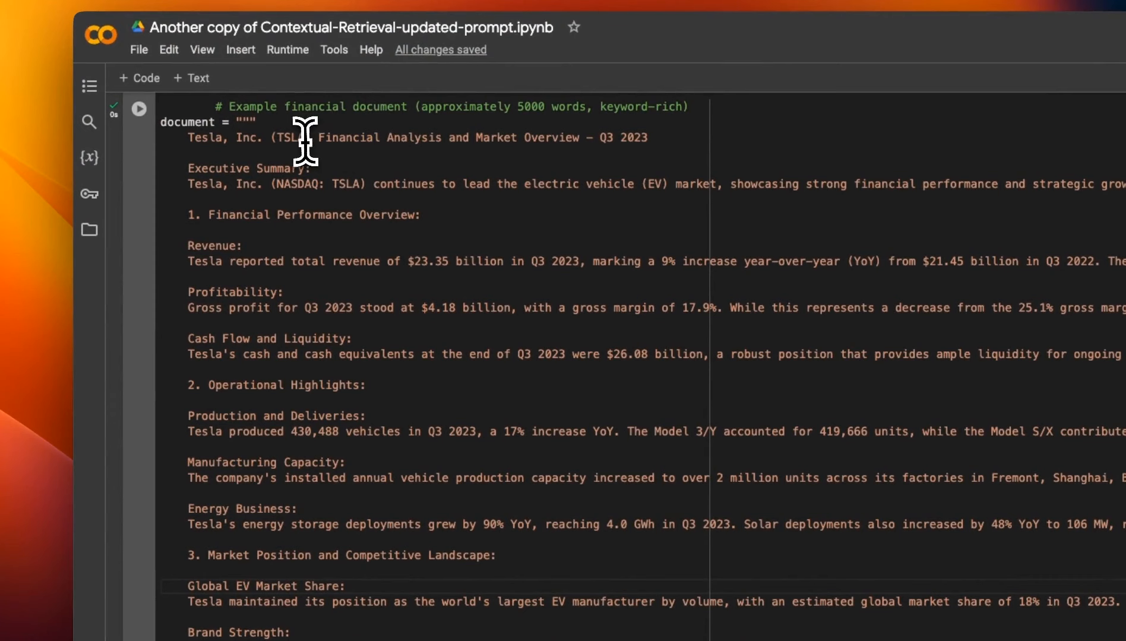
drag(320, 137, 646, 137)
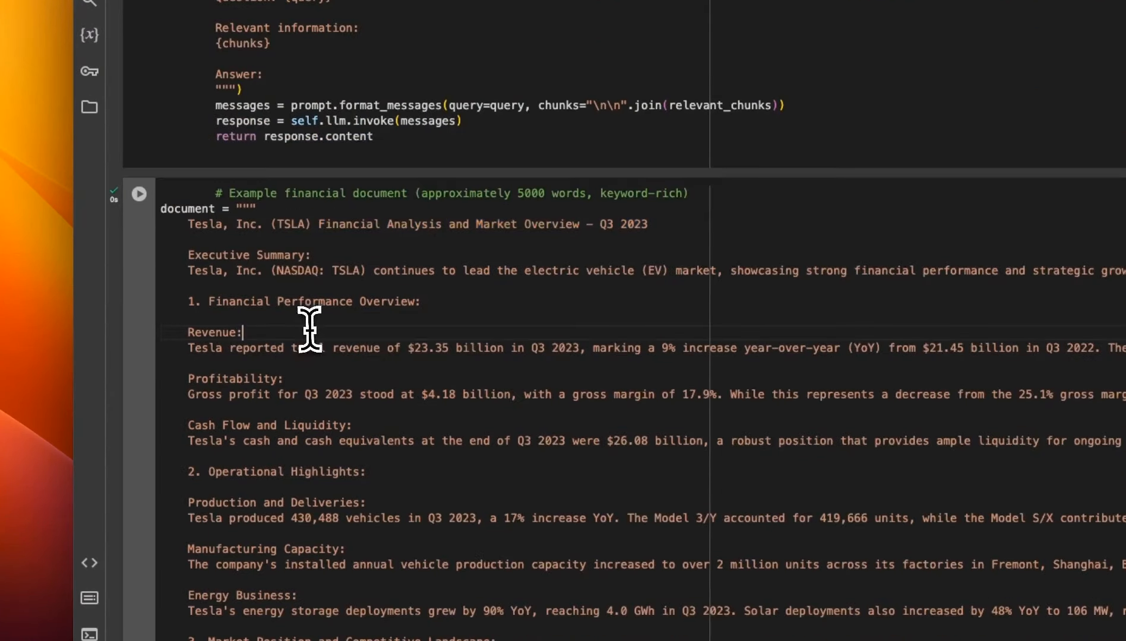
double_click(187, 209)
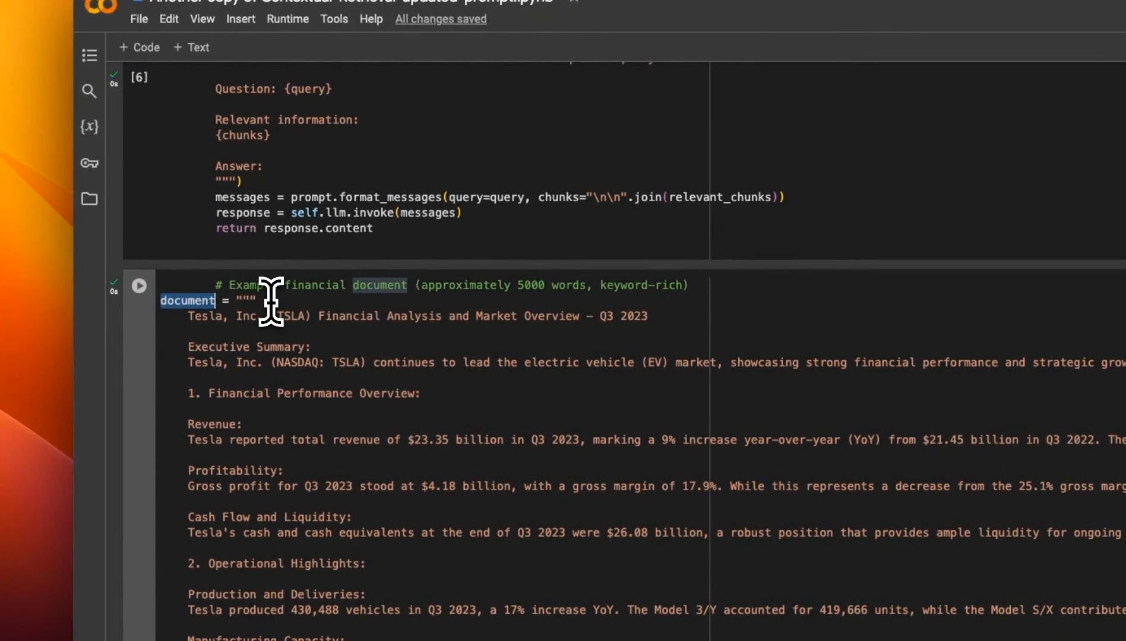
scroll(down, 3)
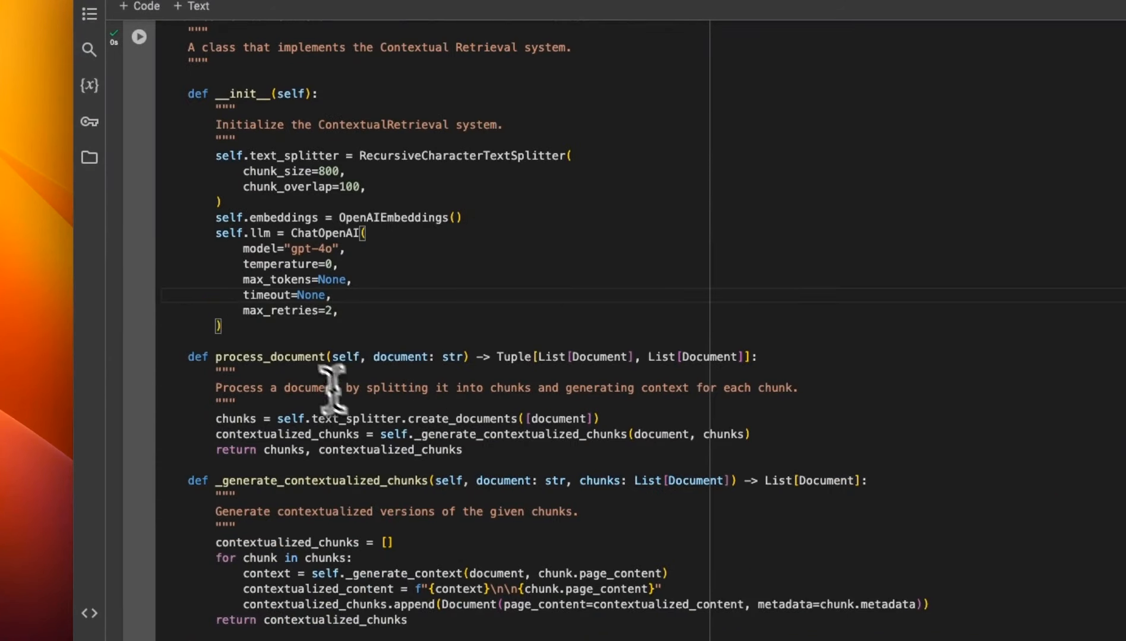
double_click(269, 356)
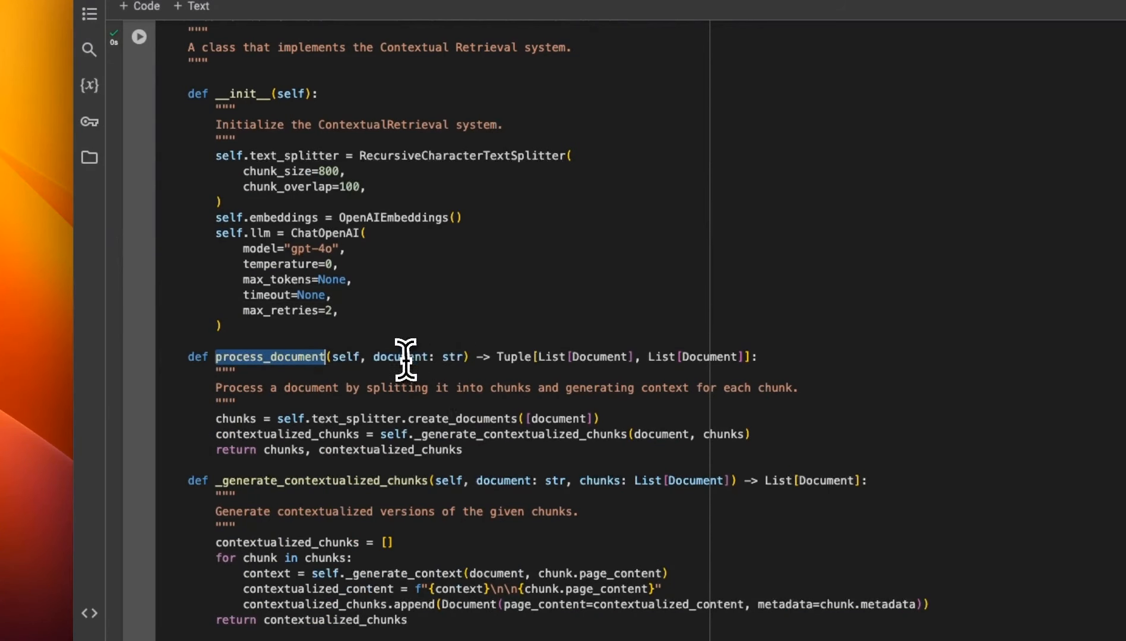
double_click(601, 357)
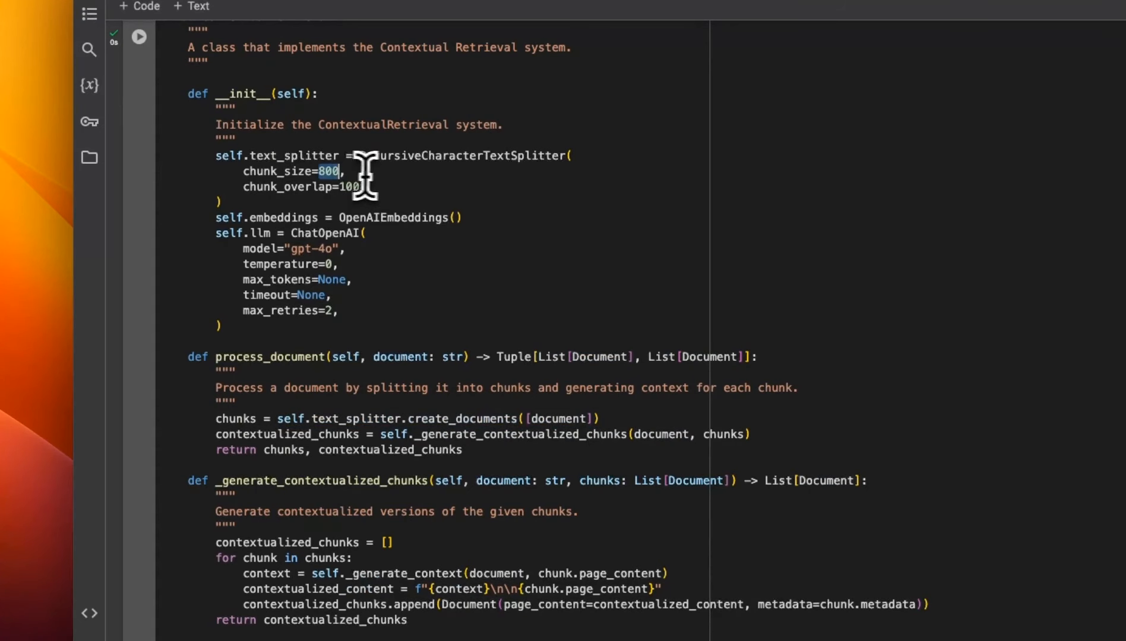
drag(247, 171, 366, 187)
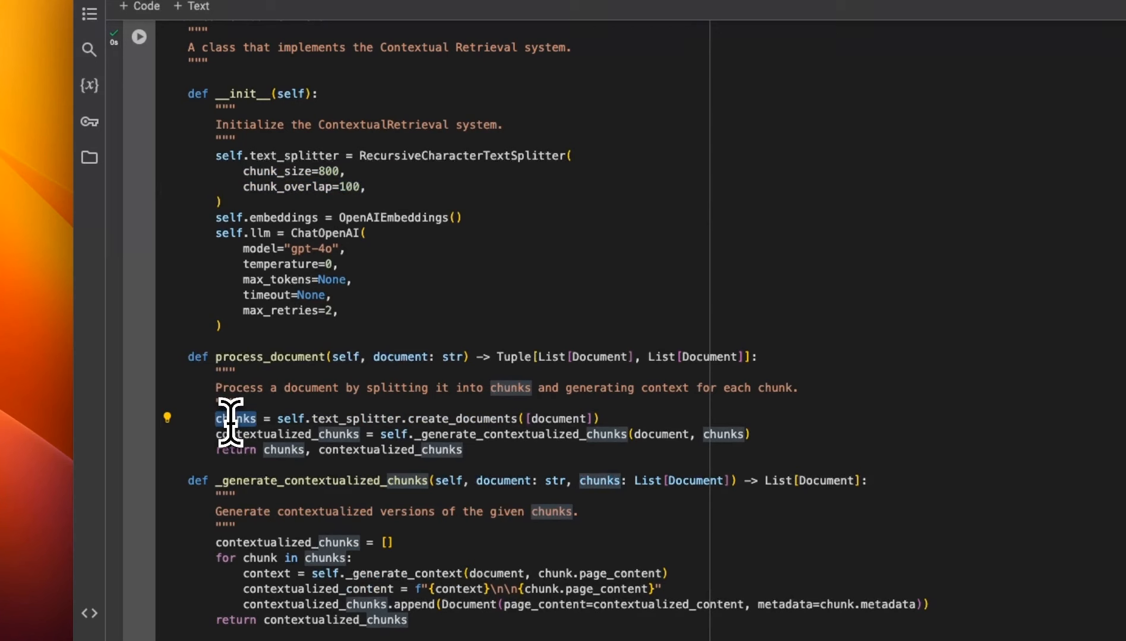
double_click(516, 434)
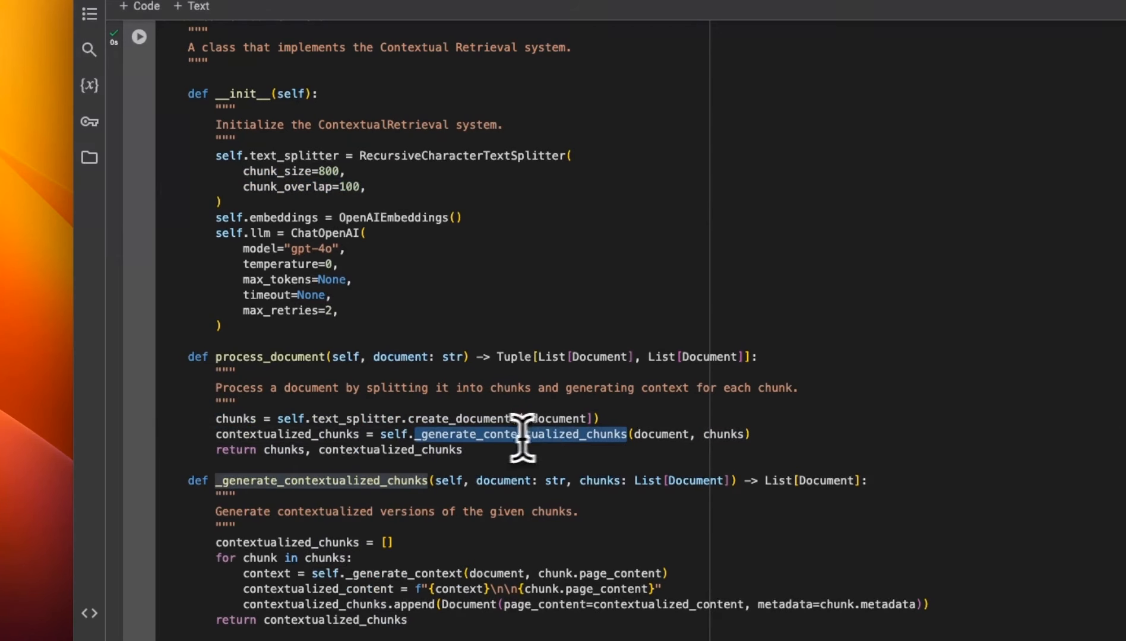
mouse_move(601, 438)
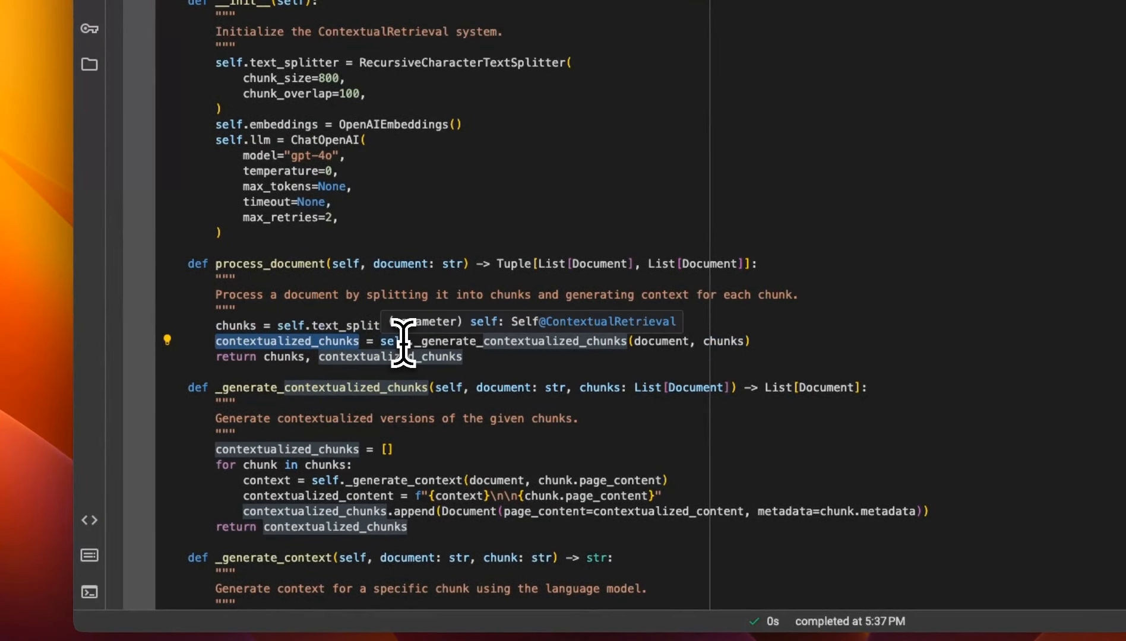
scroll(down, 3)
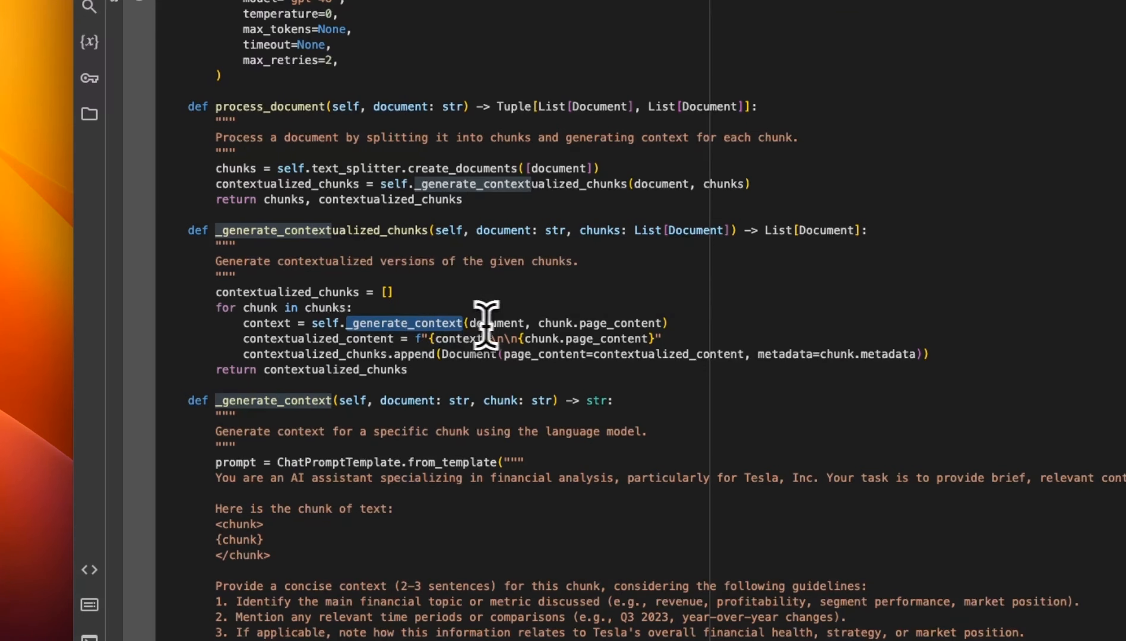
mouse_move(482, 324)
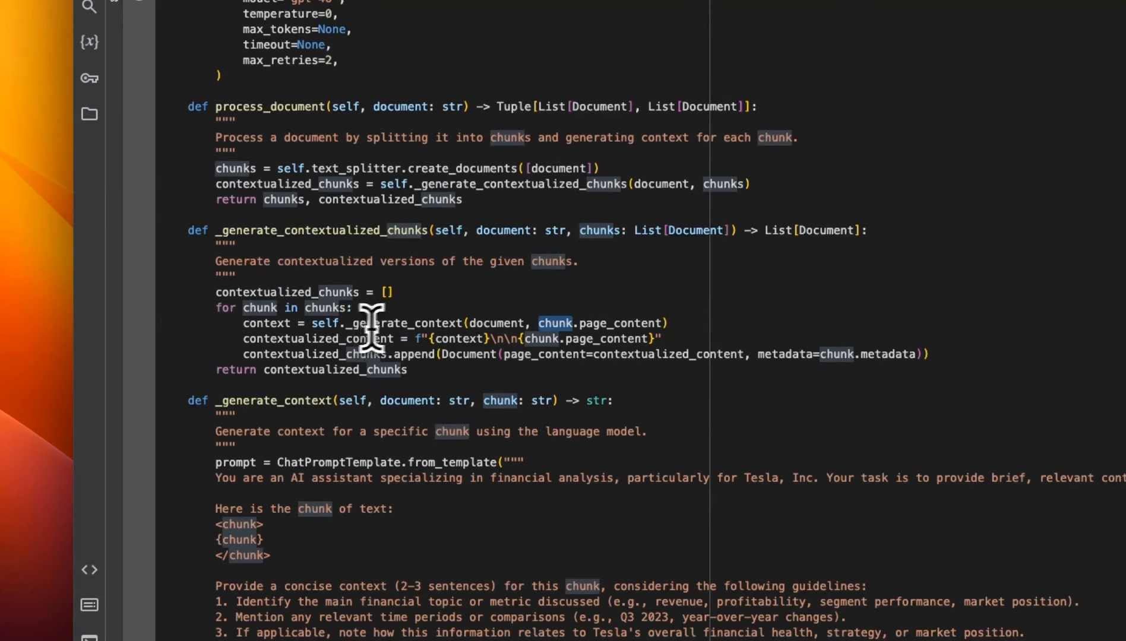
mouse_move(504, 332)
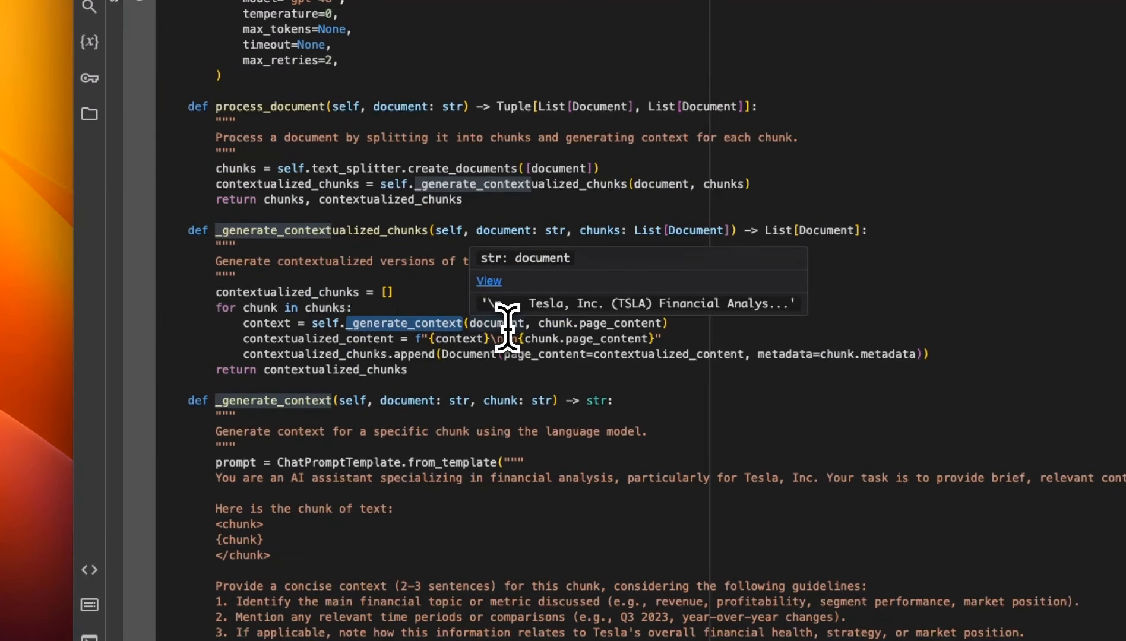
scroll(down, 3)
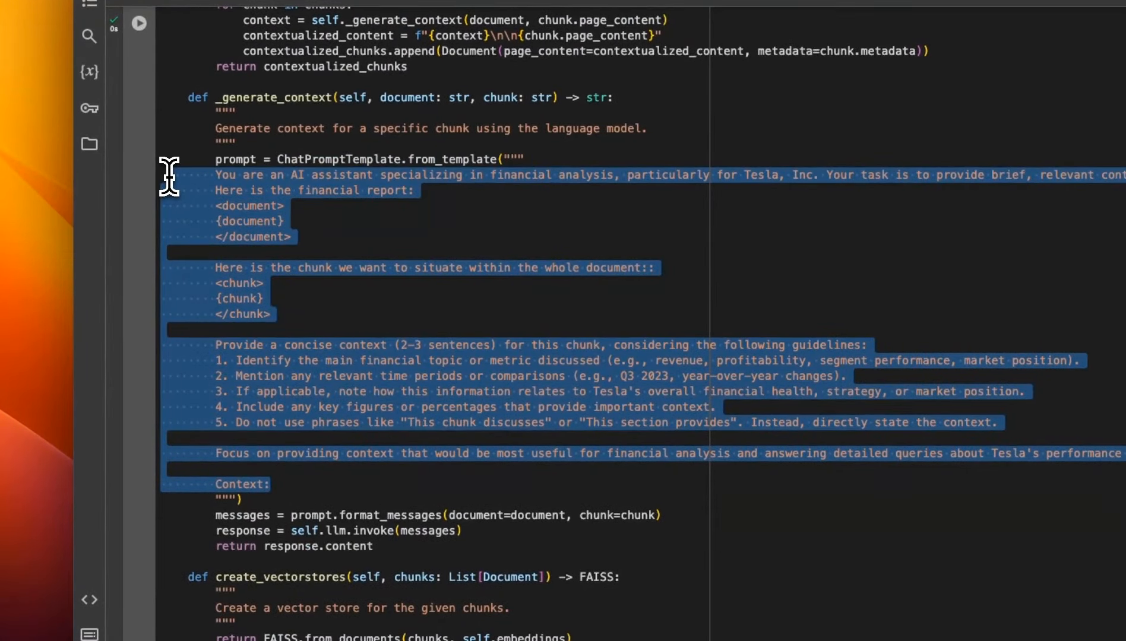
click(521, 175)
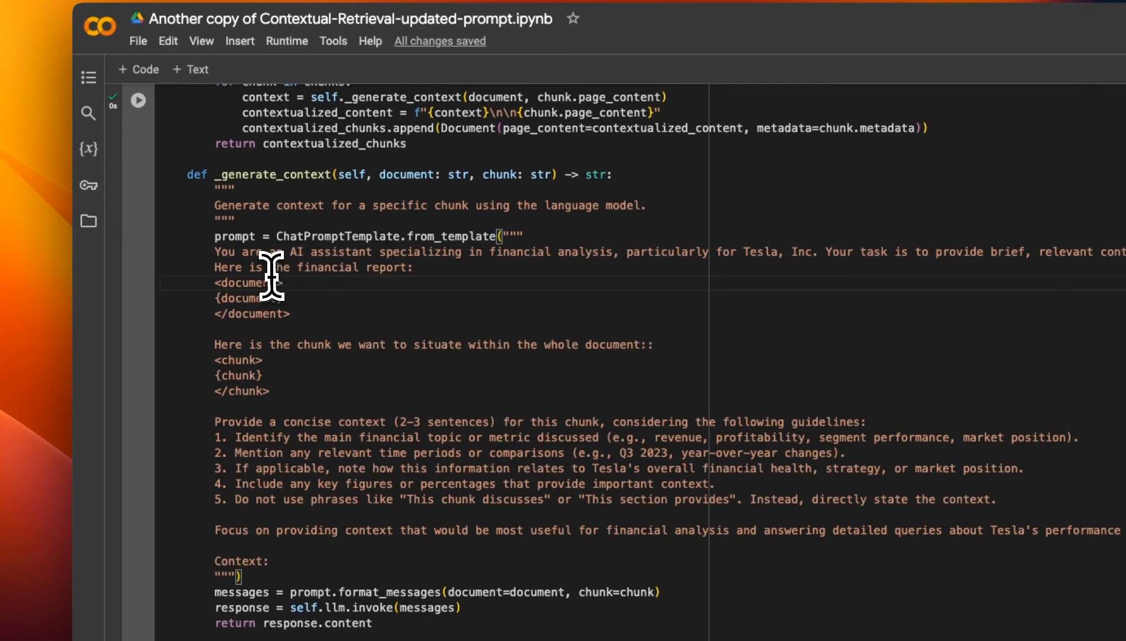
mouse_move(235, 244)
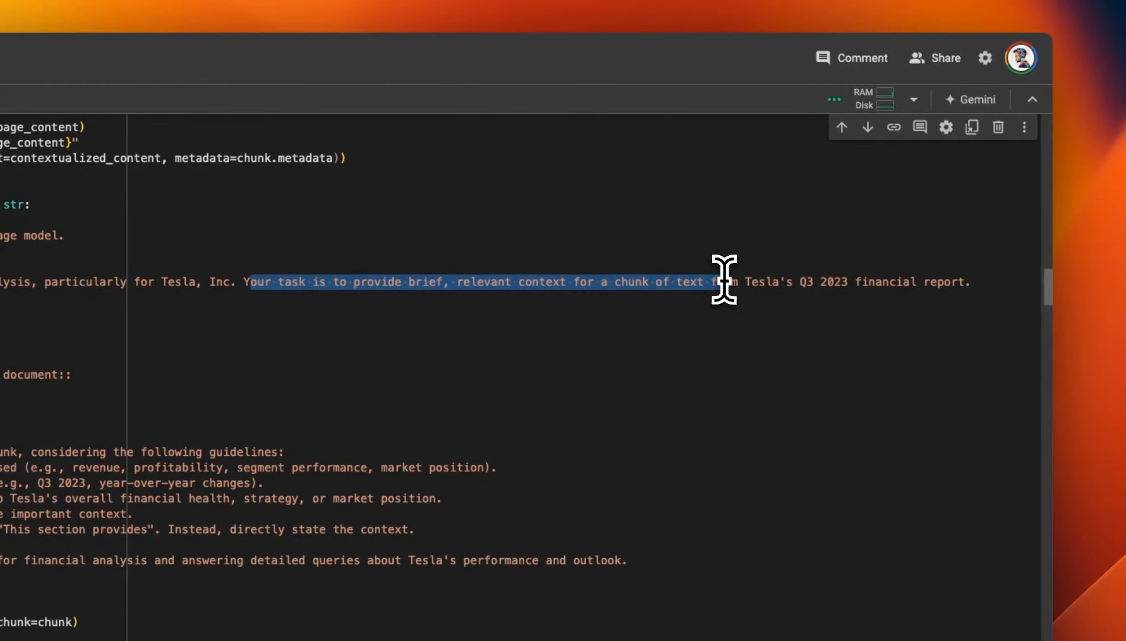
drag(725, 281, 844, 281)
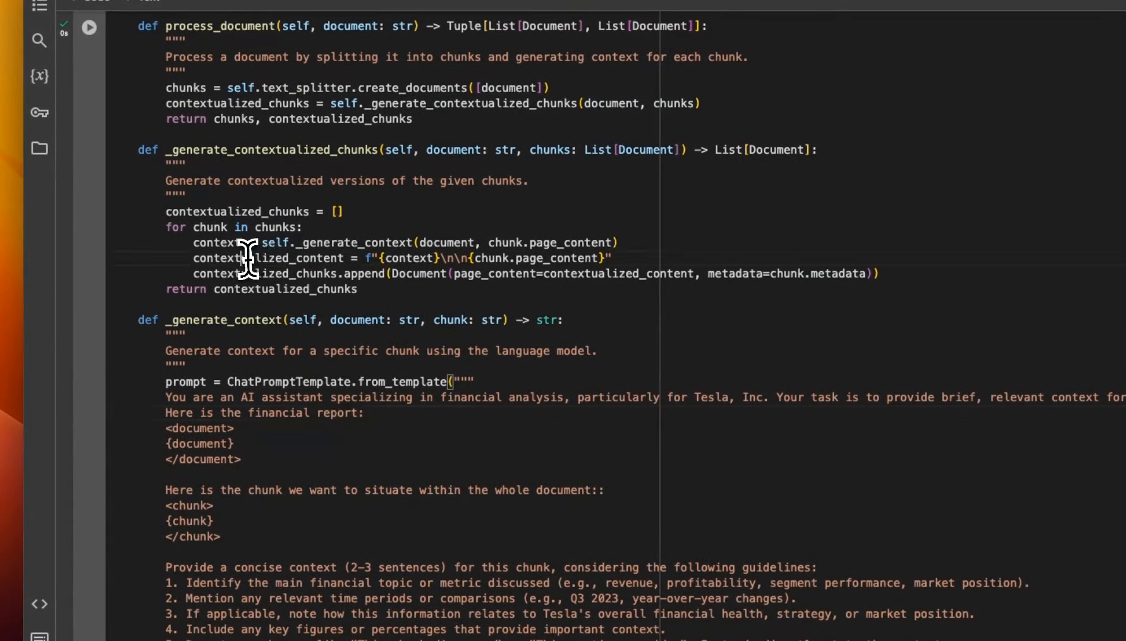
mouse_move(255, 266)
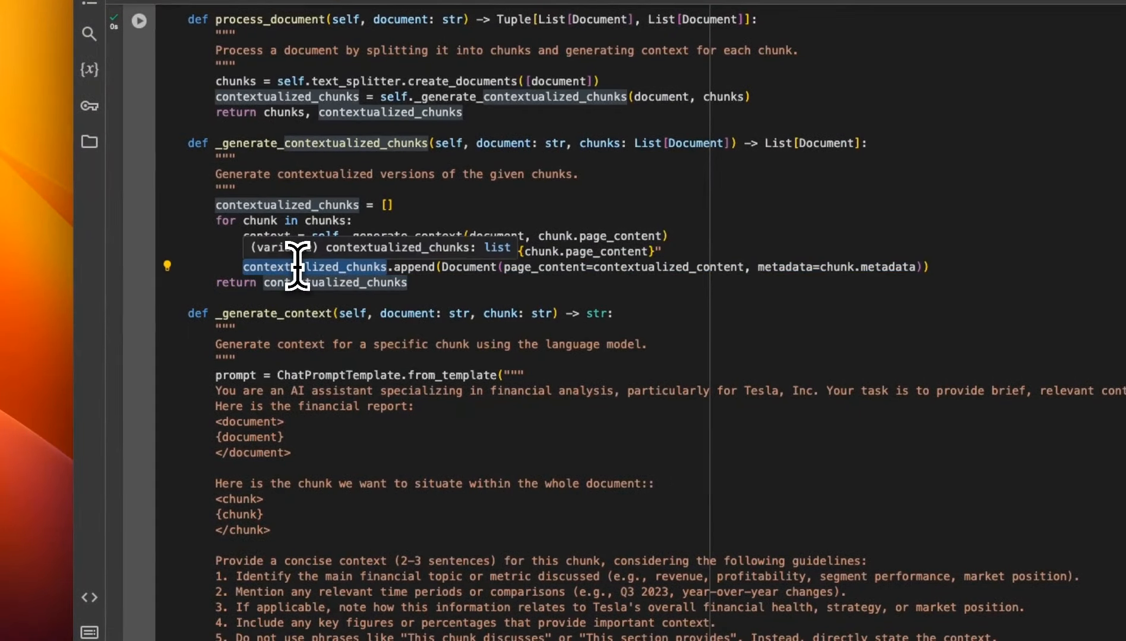
scroll(down, 3)
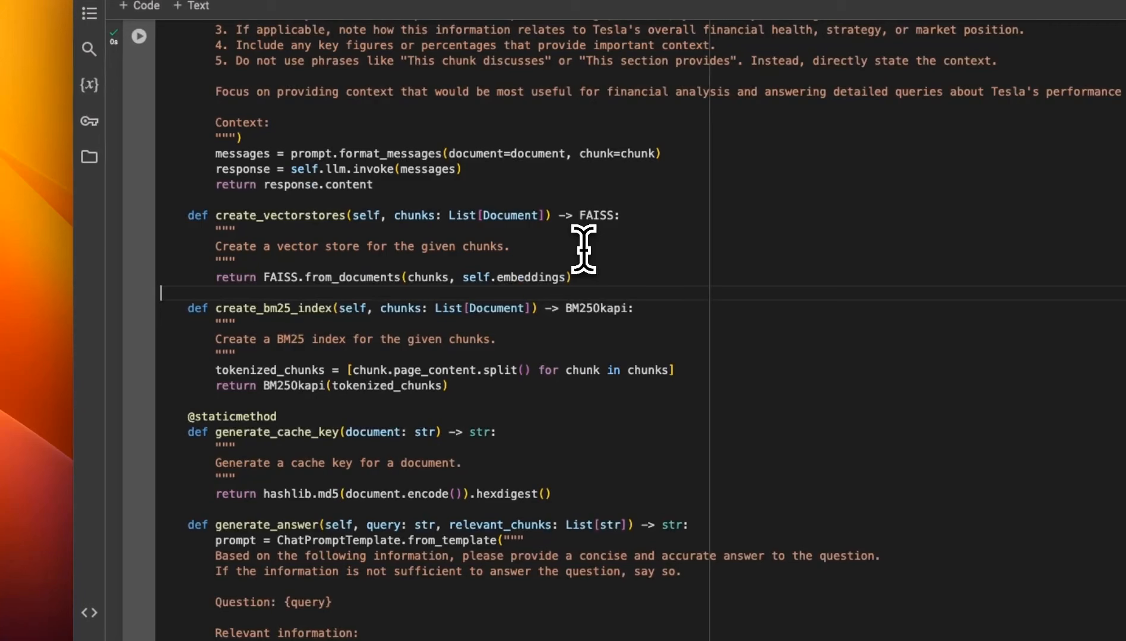
mouse_move(480, 378)
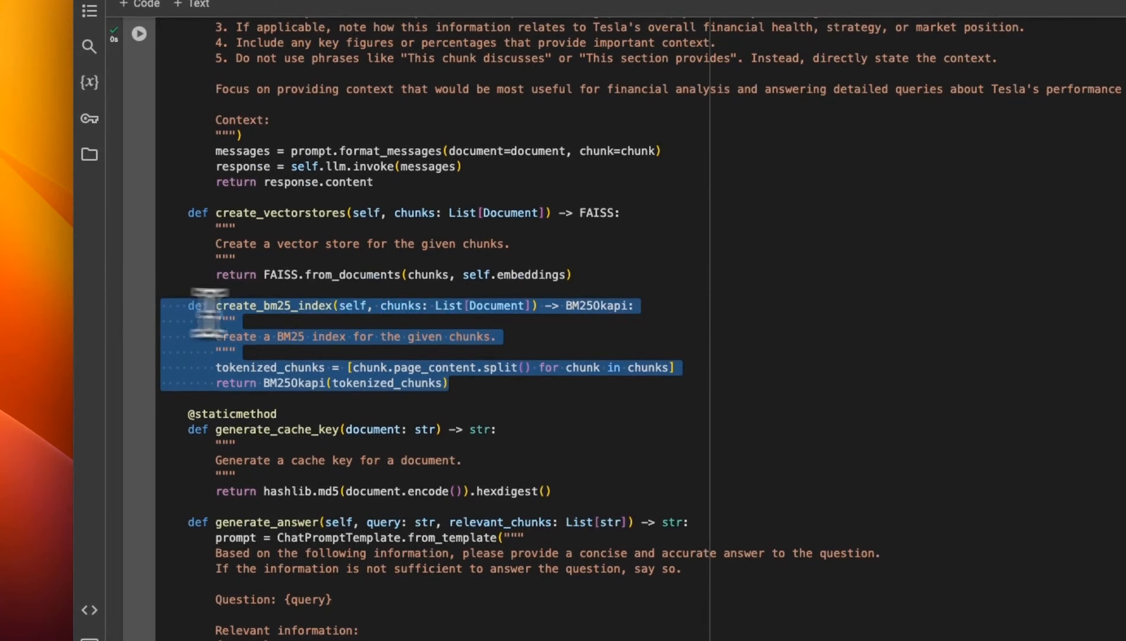
mouse_move(448, 322)
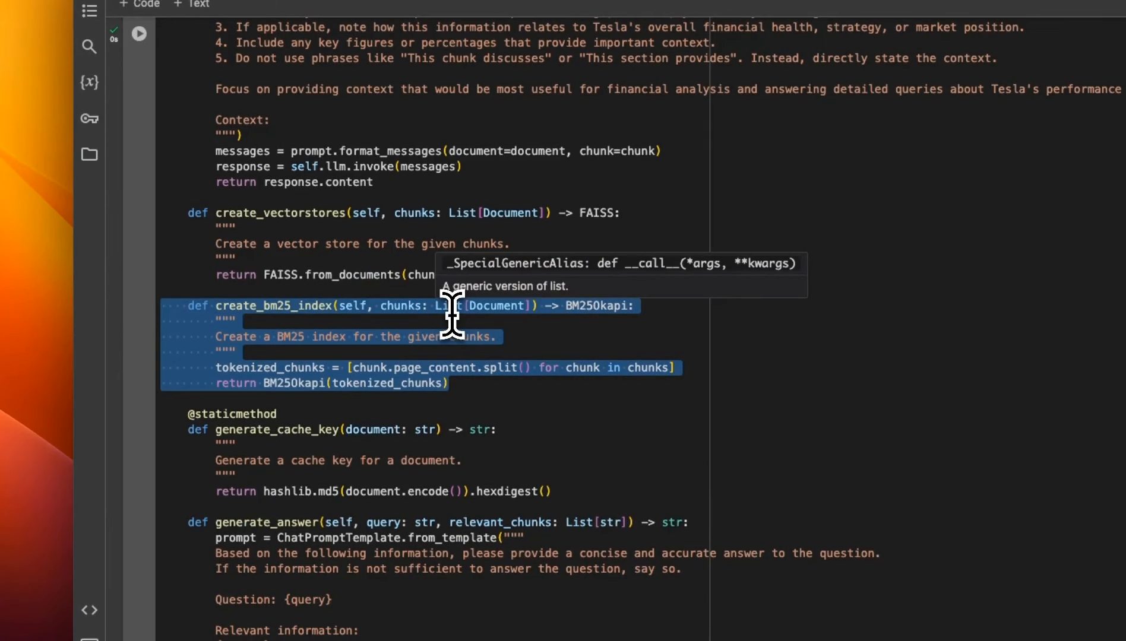
scroll(down, 3)
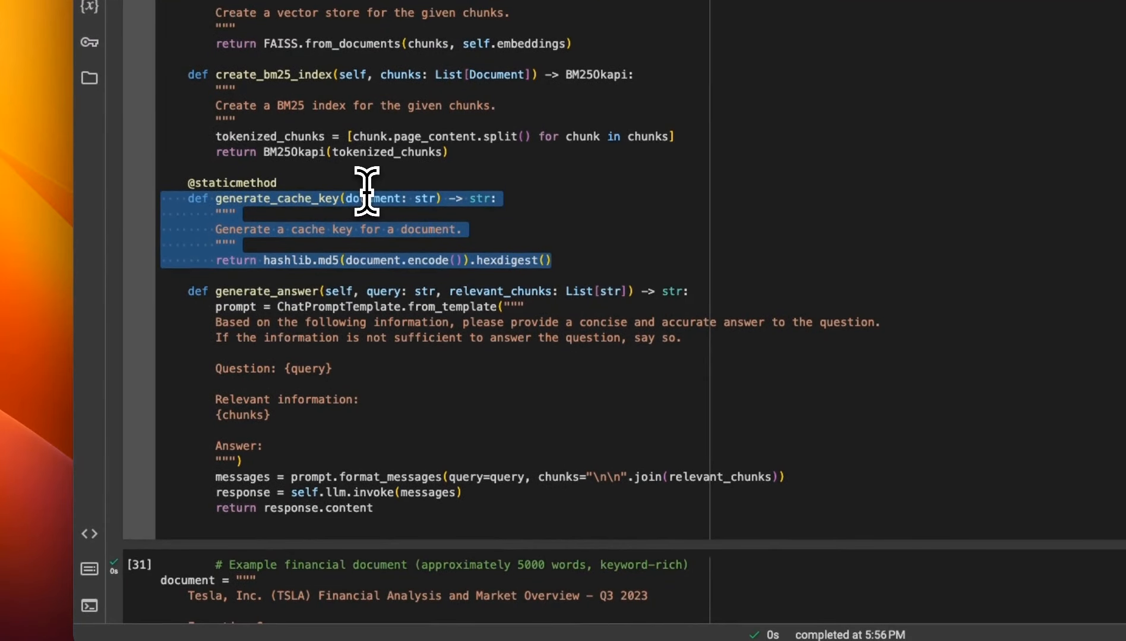
mouse_move(399, 493)
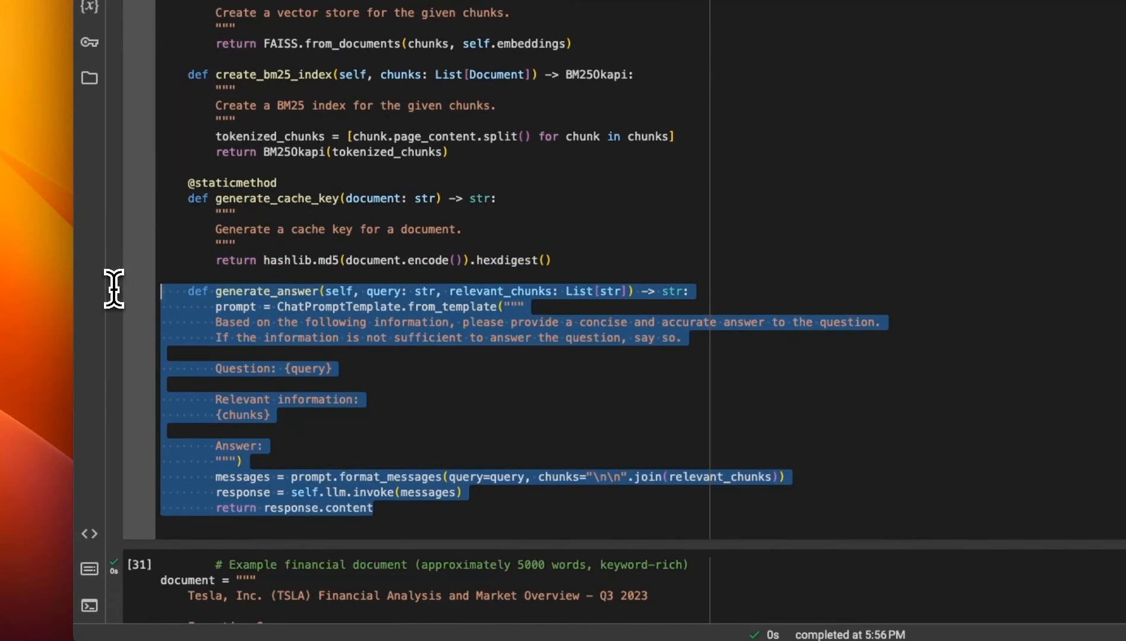
mouse_move(307, 302)
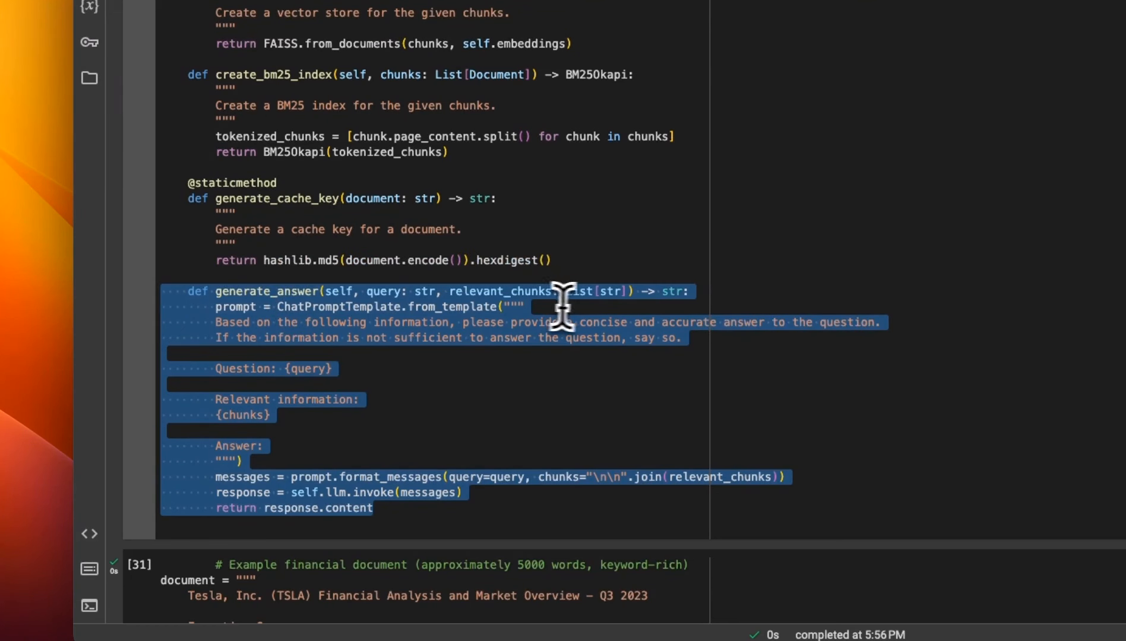
mouse_move(307, 403)
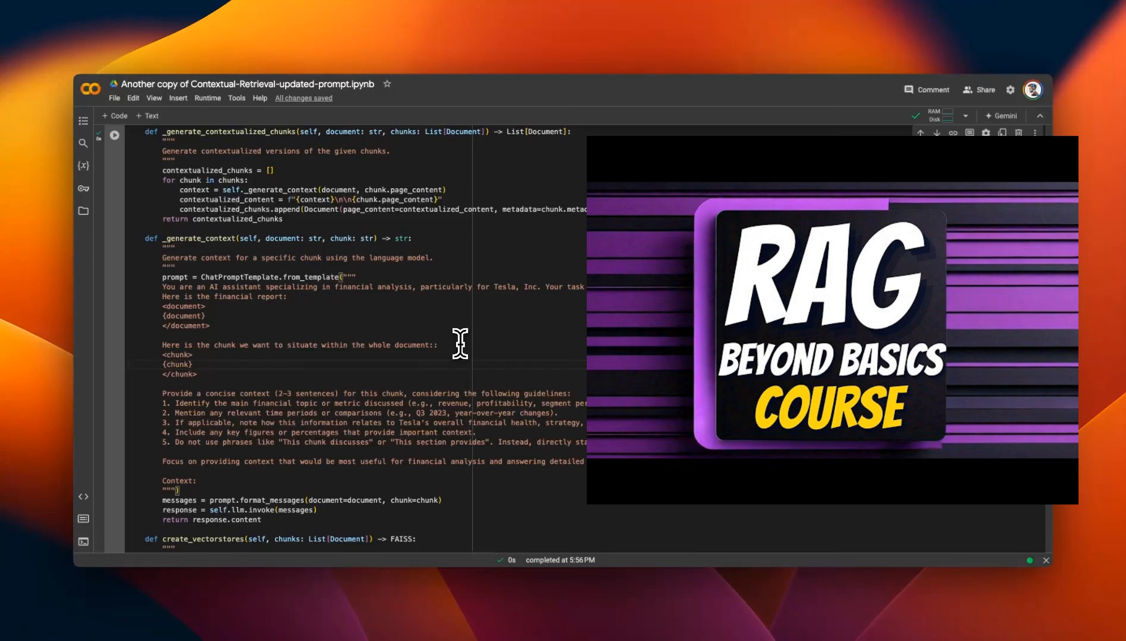
mouse_move(454, 352)
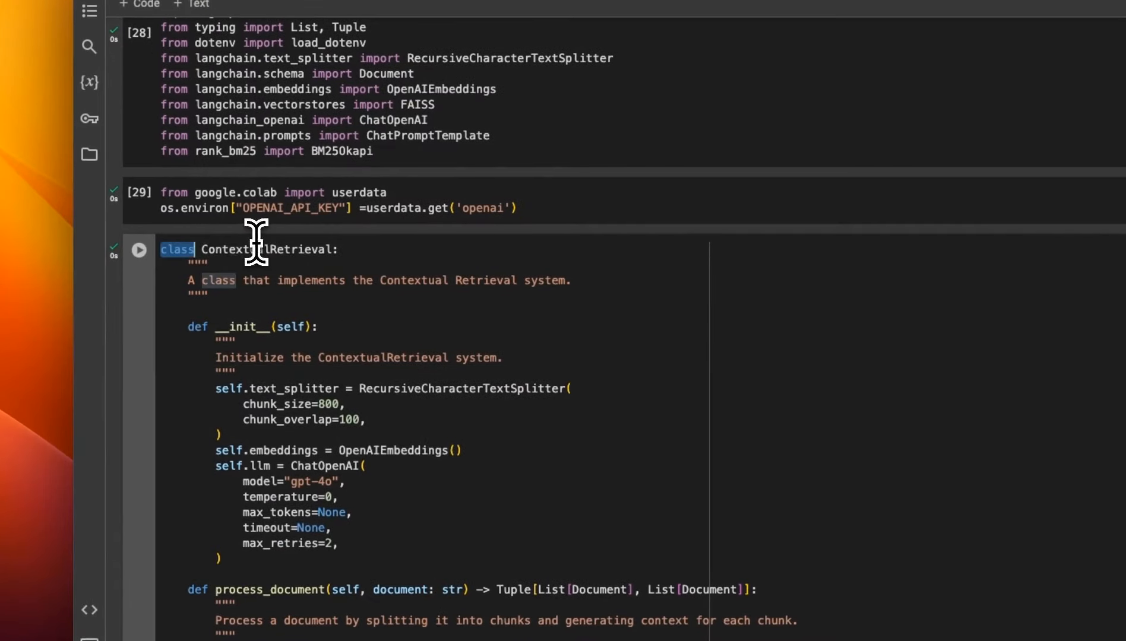
scroll(down, 3)
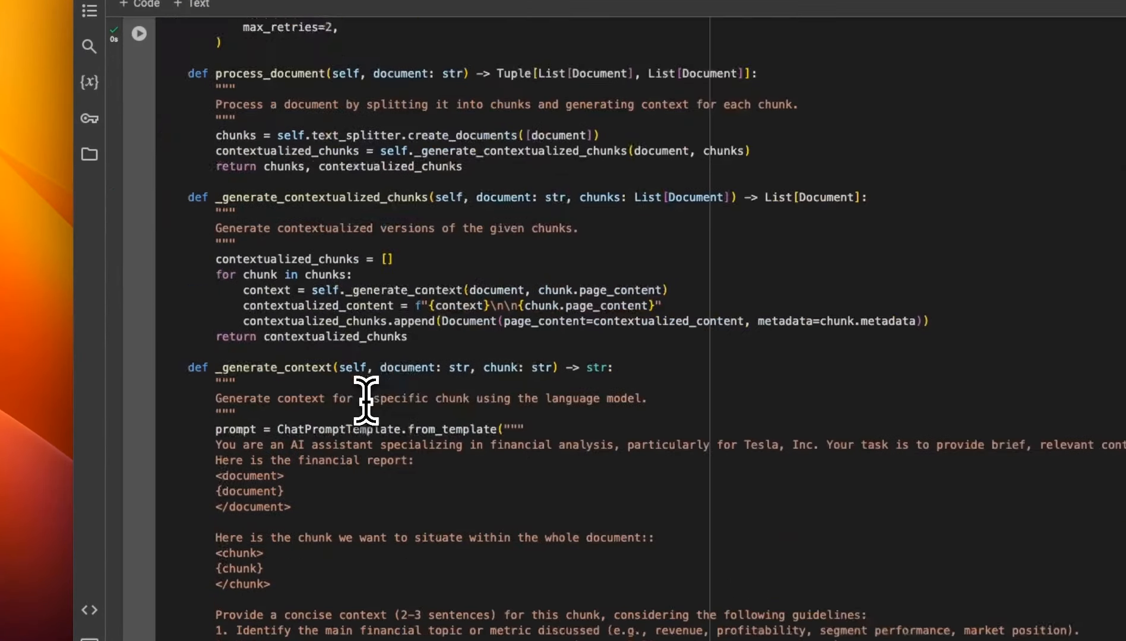
scroll(down, 3)
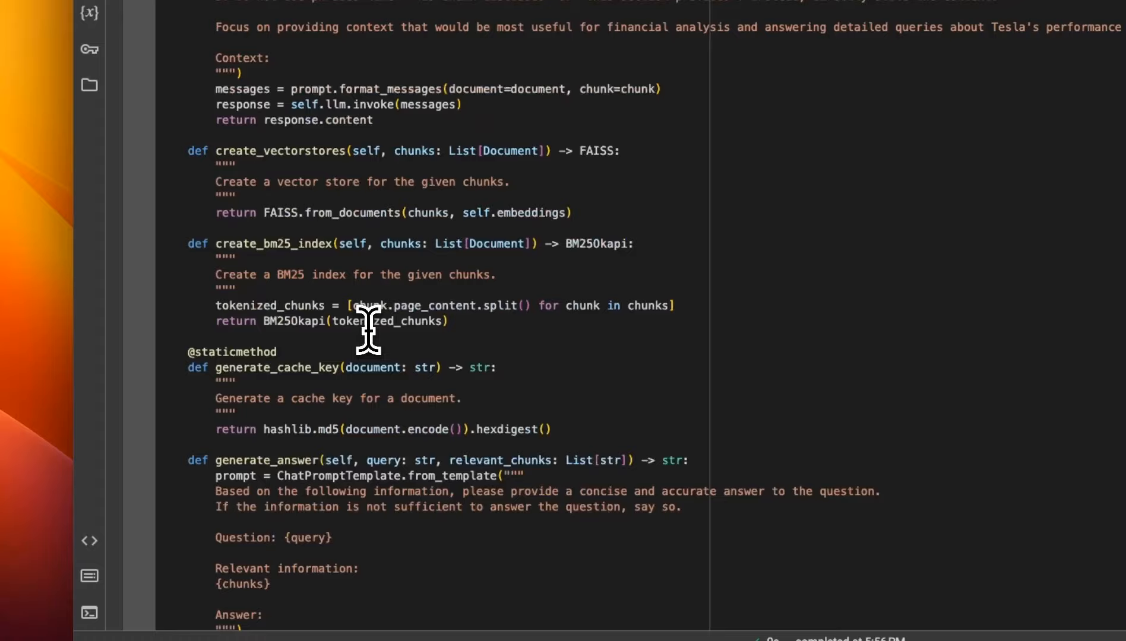
scroll(down, 3)
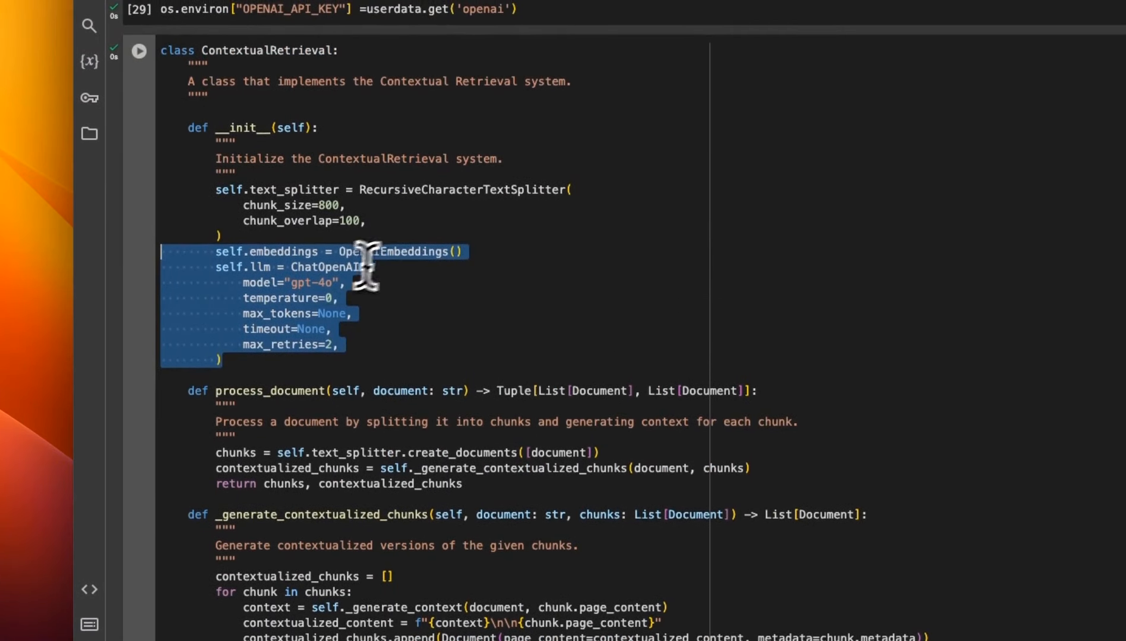
scroll(down, 3)
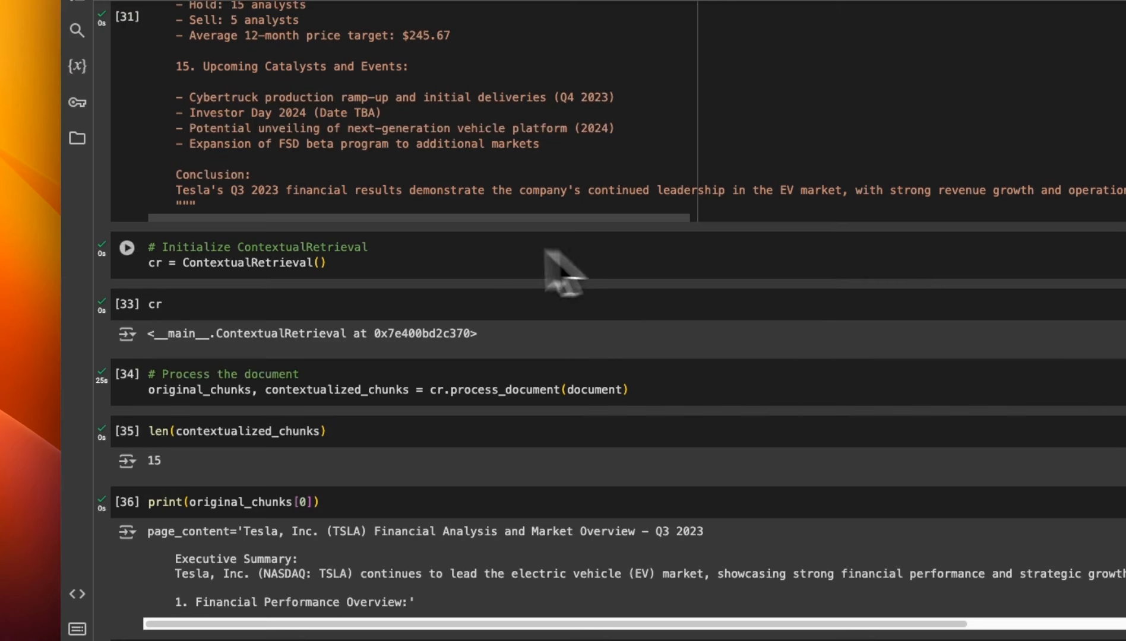
mouse_move(420, 264)
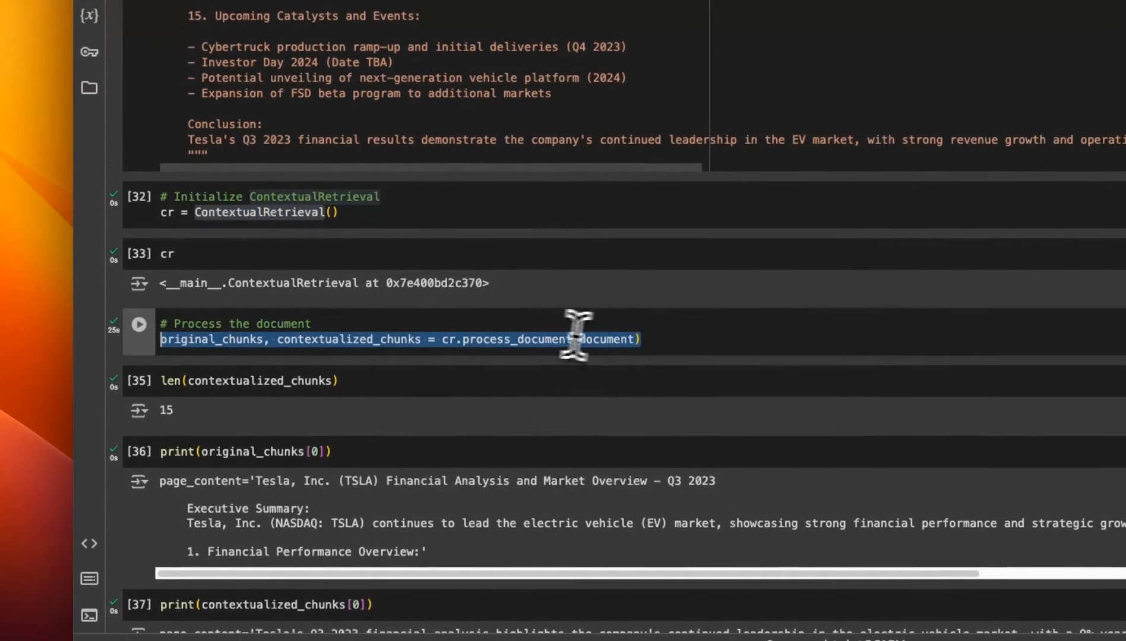
mouse_move(555, 341)
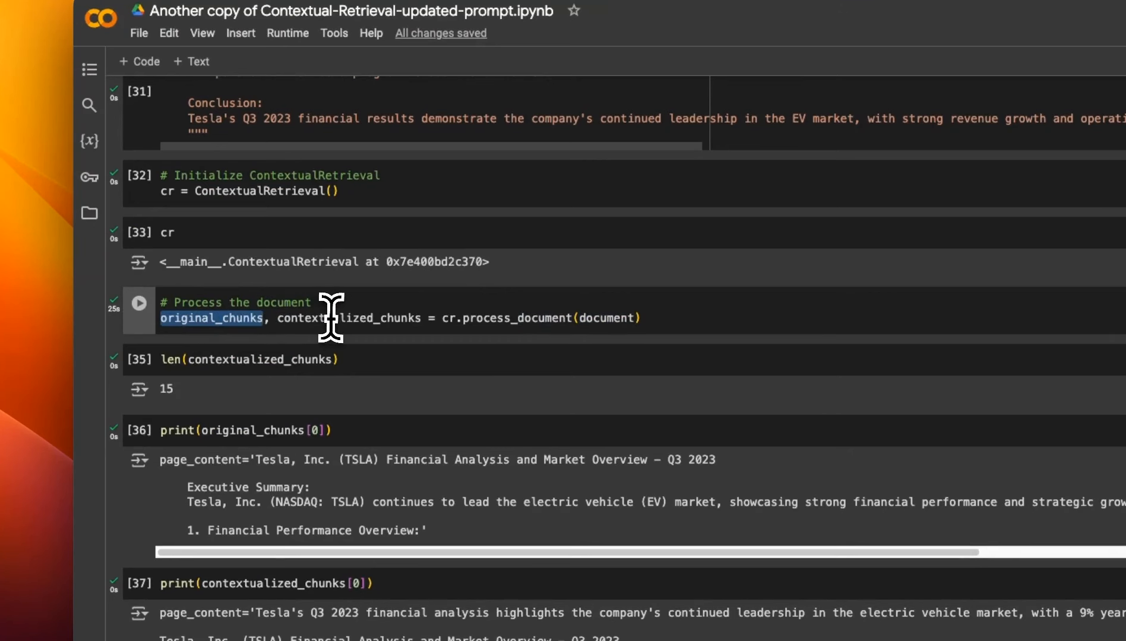
double_click(348, 318)
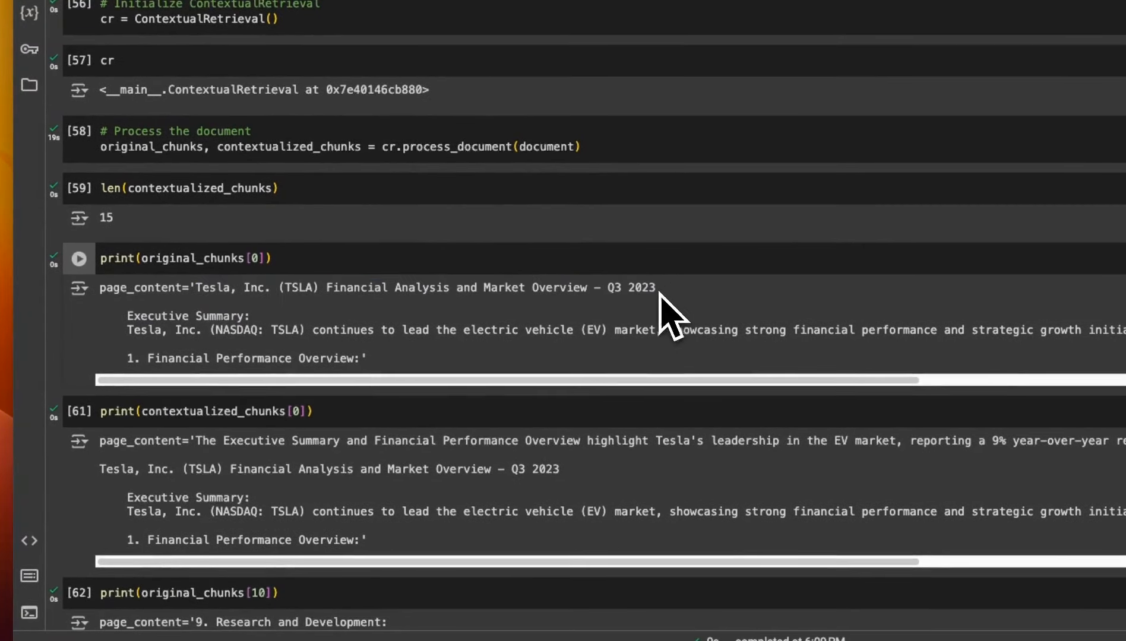
double_click(629, 287)
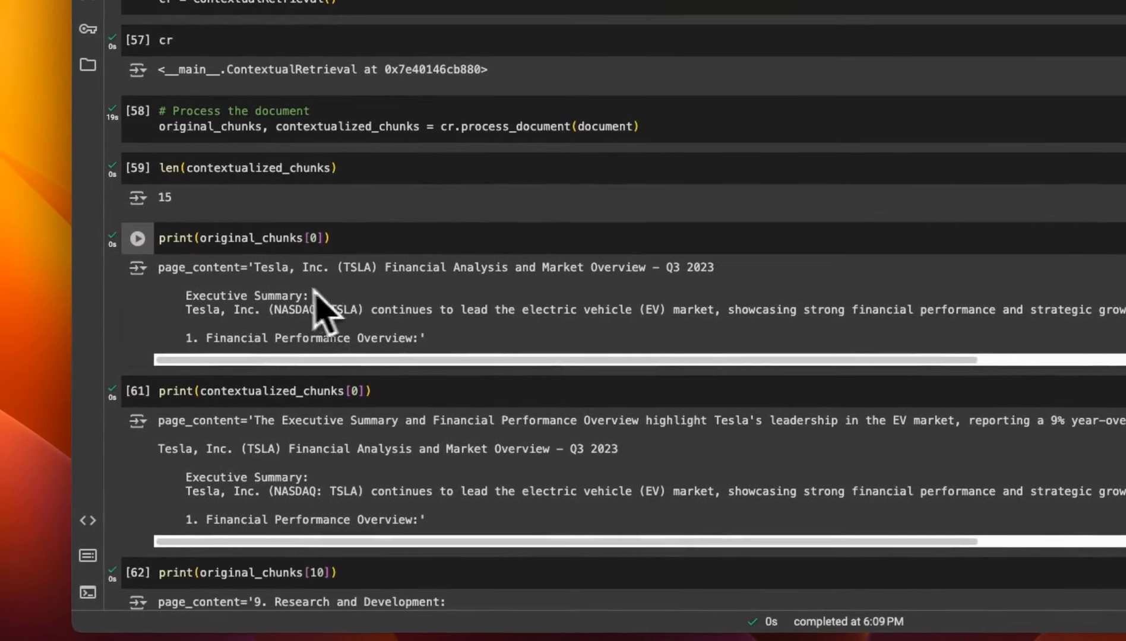
scroll(down, 3)
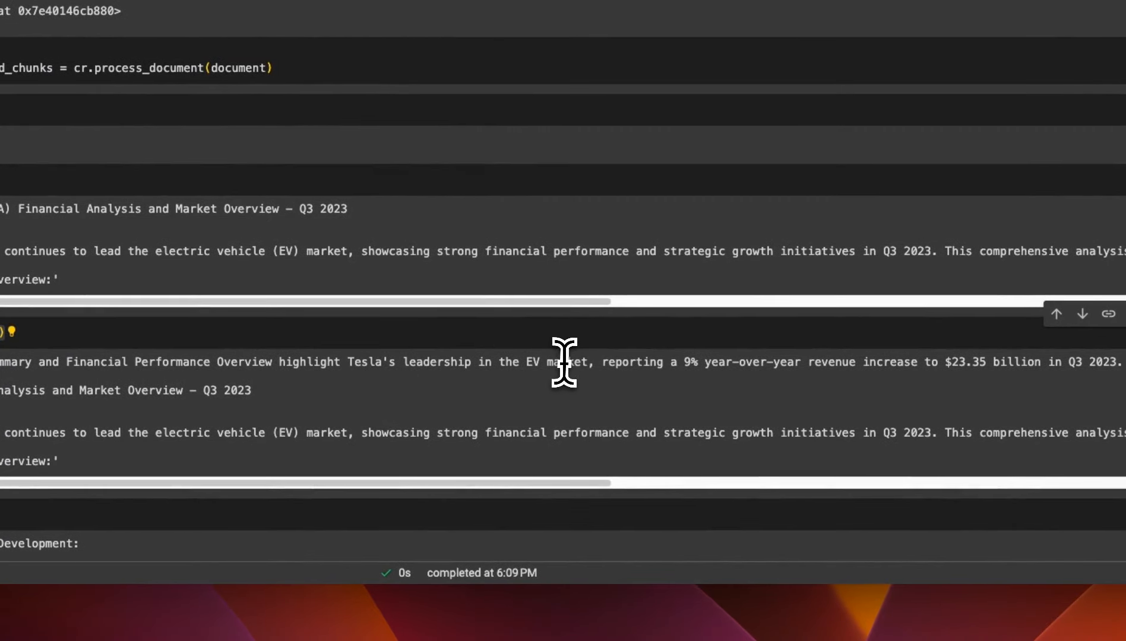
mouse_move(611, 373)
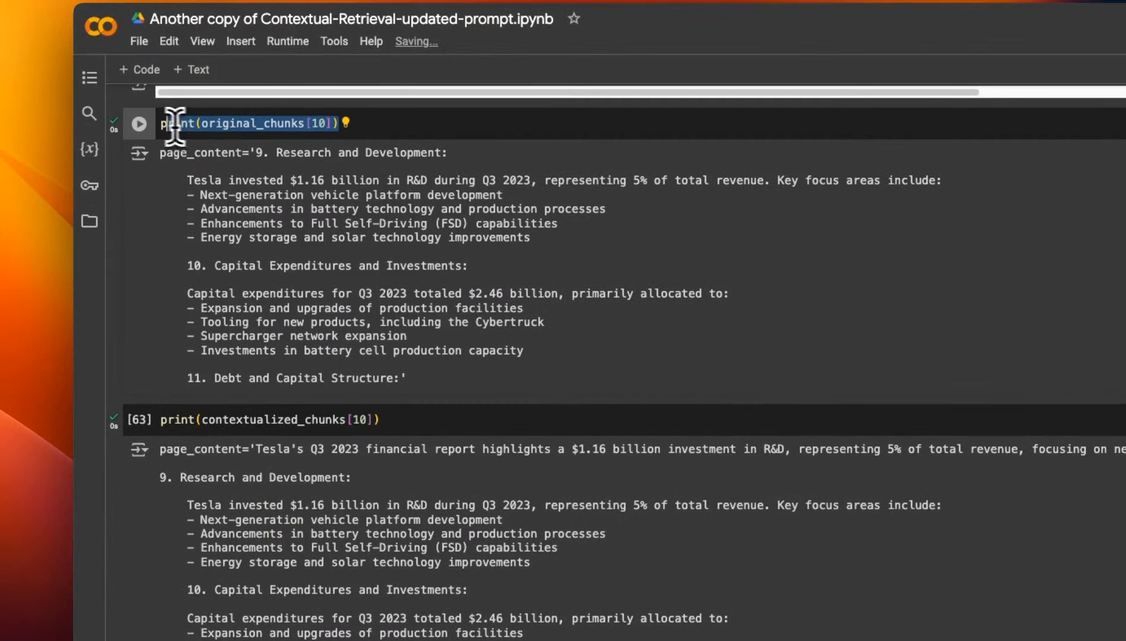
drag(172, 152, 402, 378)
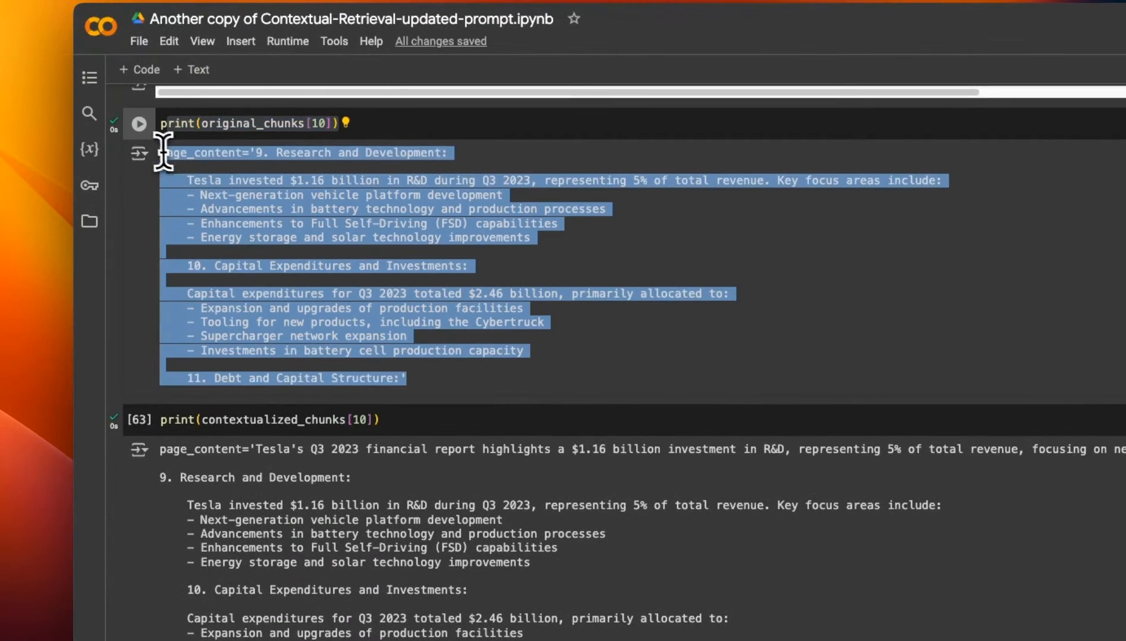
scroll(down, 3)
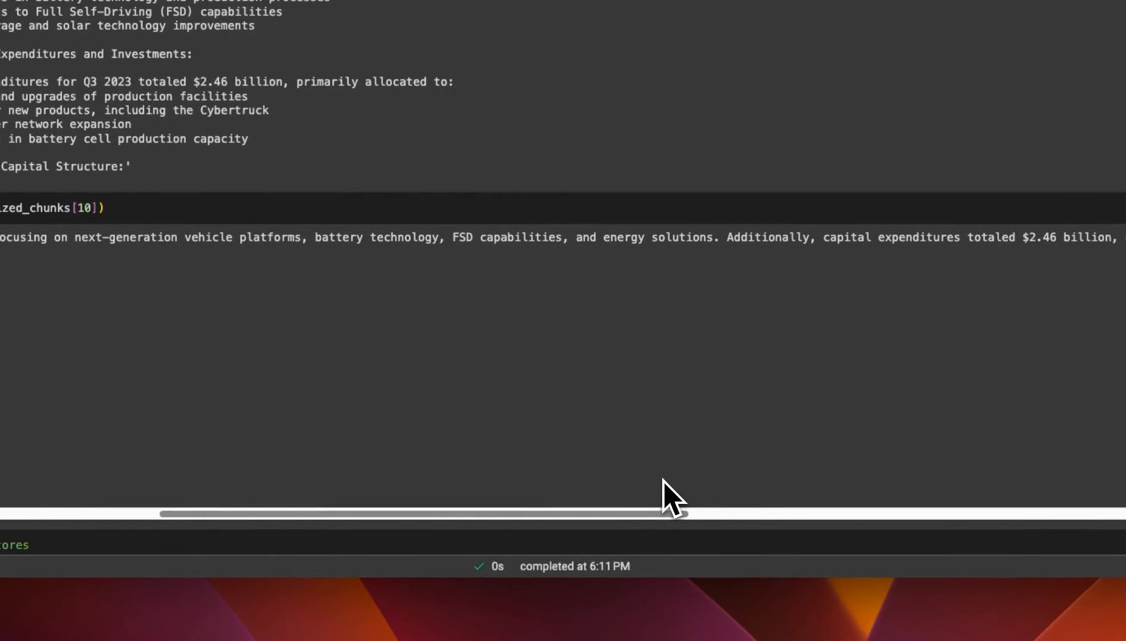
mouse_move(325, 250)
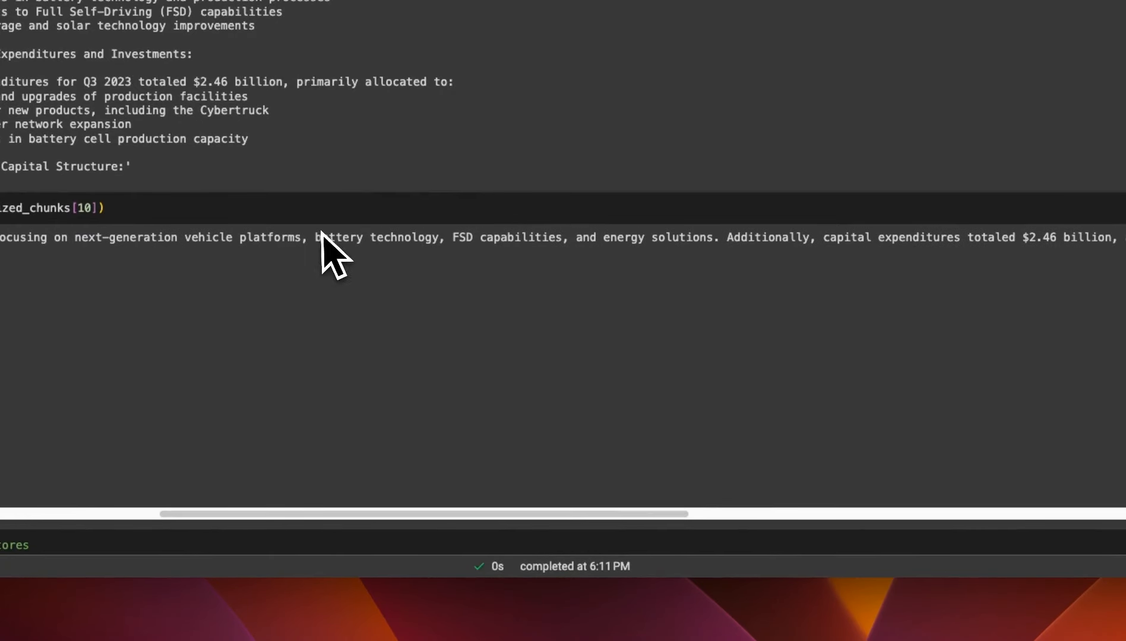
drag(315, 237, 739, 236)
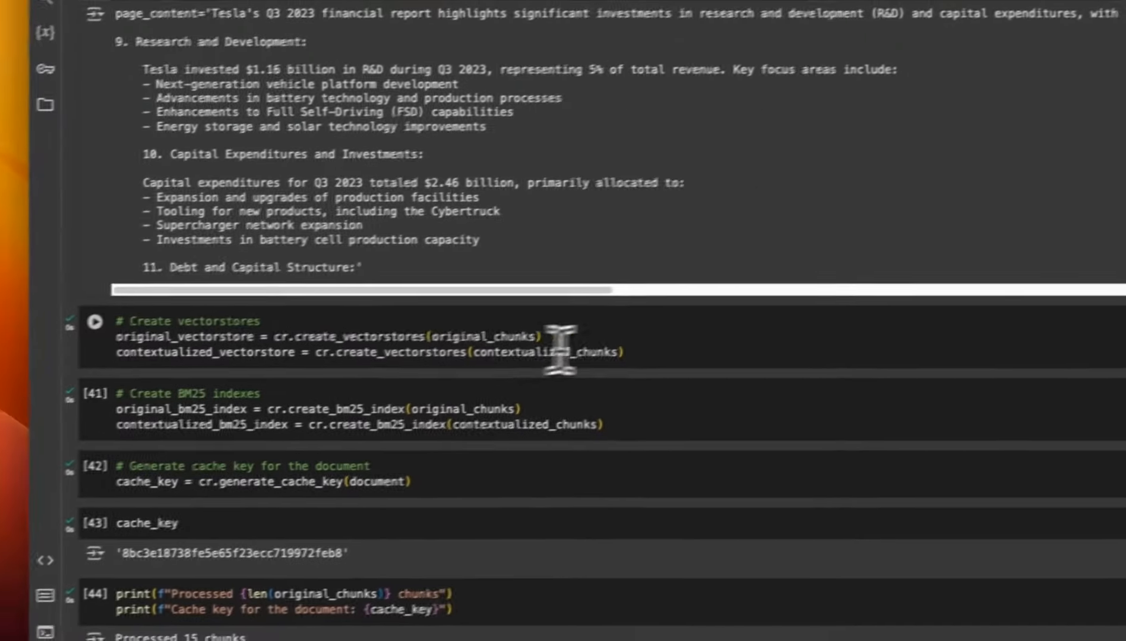
double_click(519, 328)
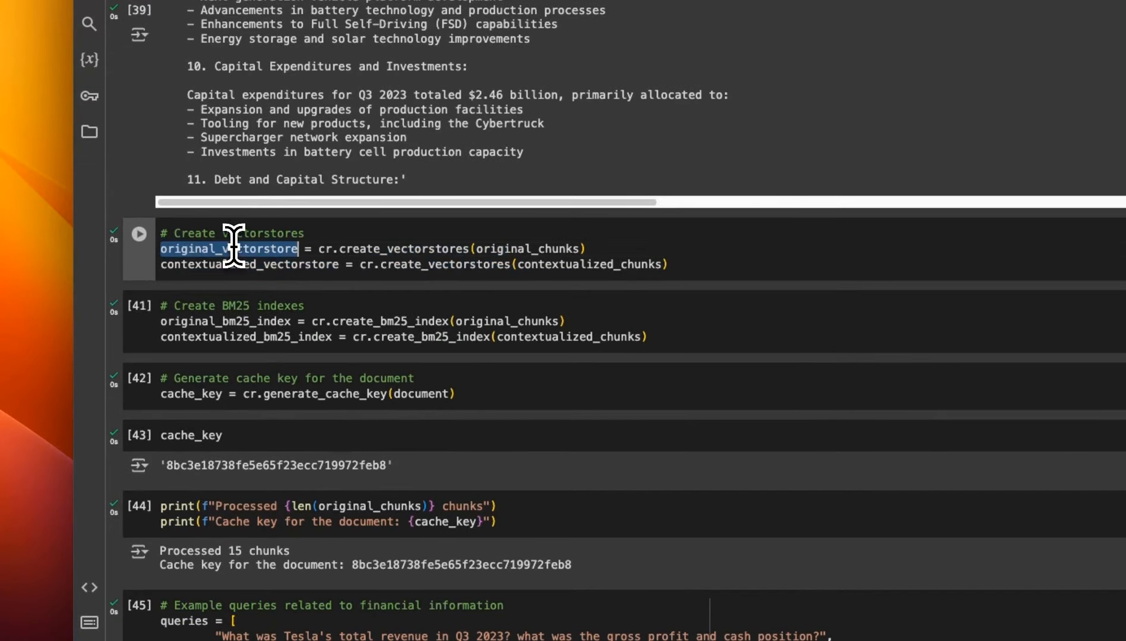
double_click(248, 265)
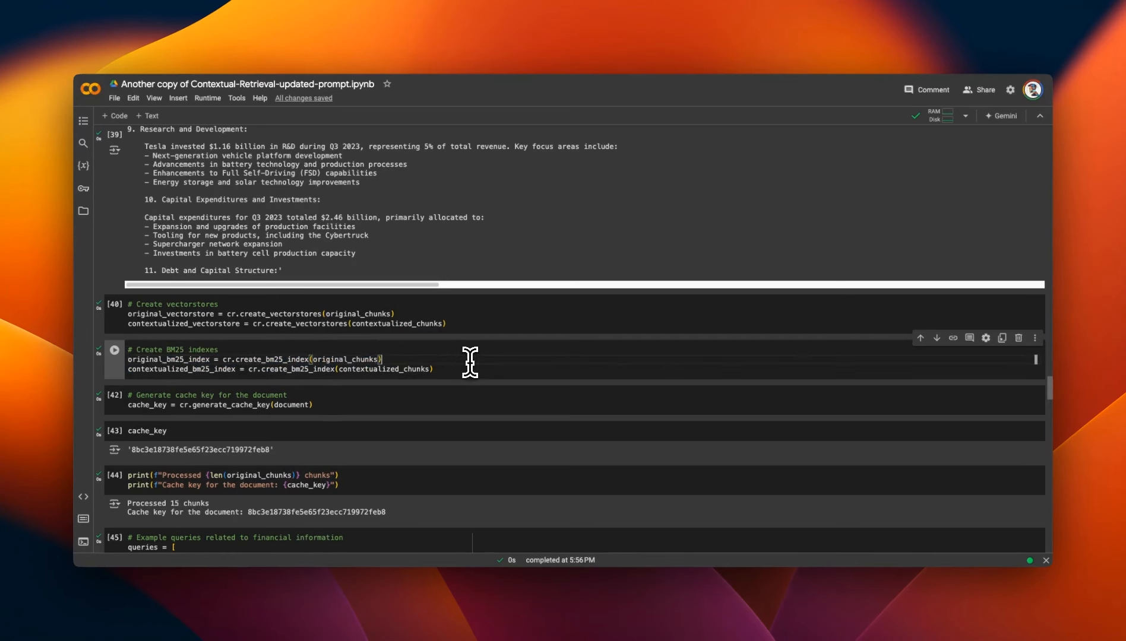
double_click(272, 359)
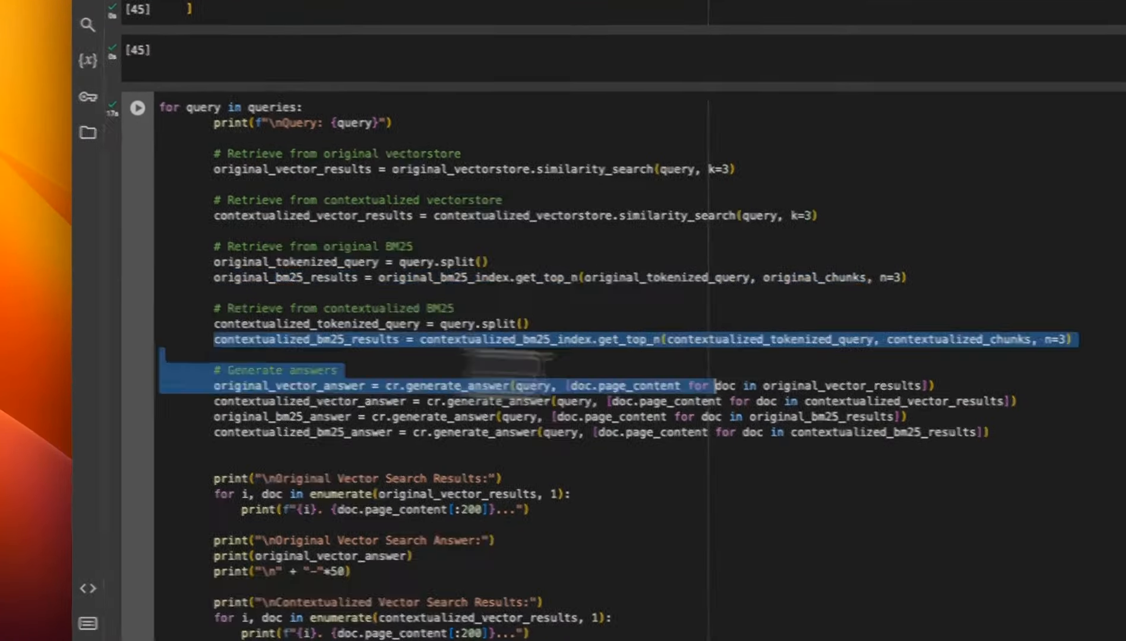
scroll(down, 3)
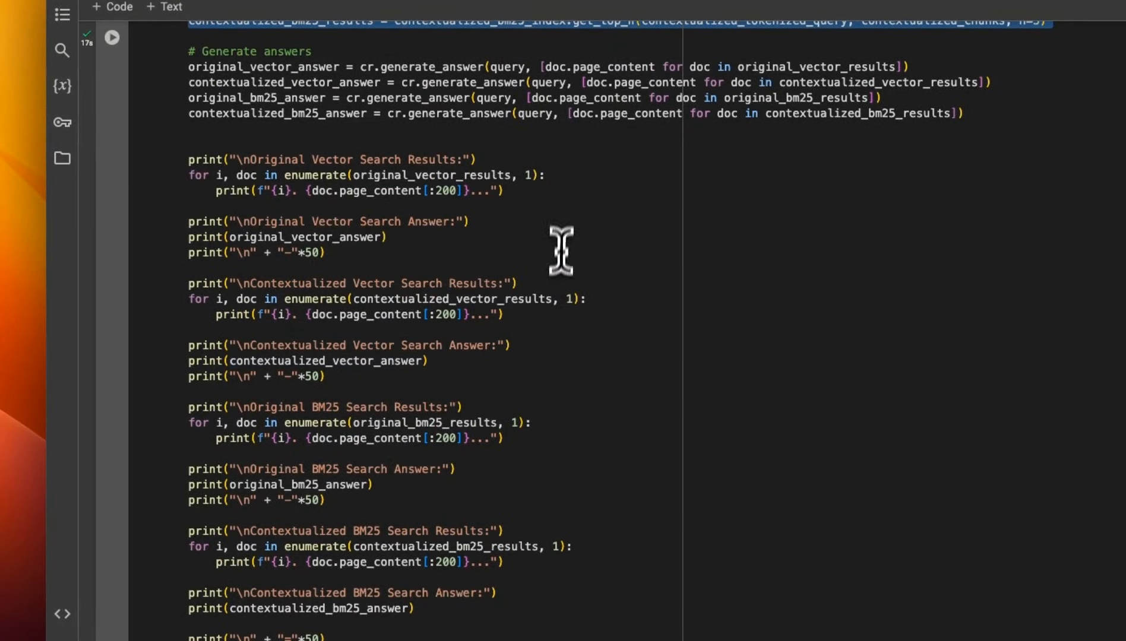
click(111, 37)
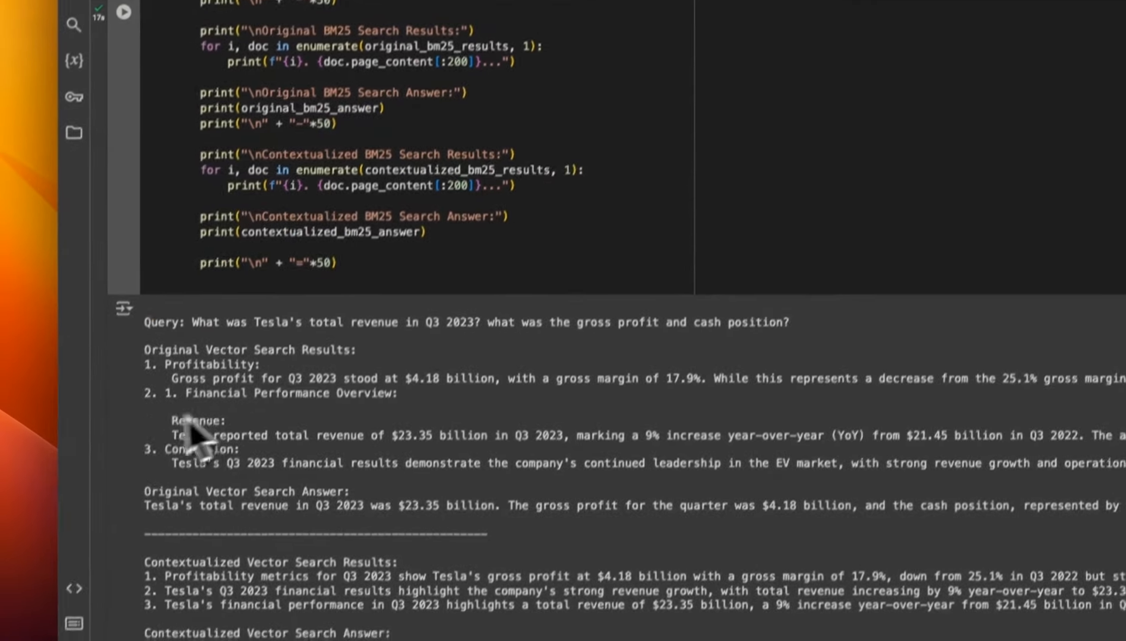
scroll(down, 3)
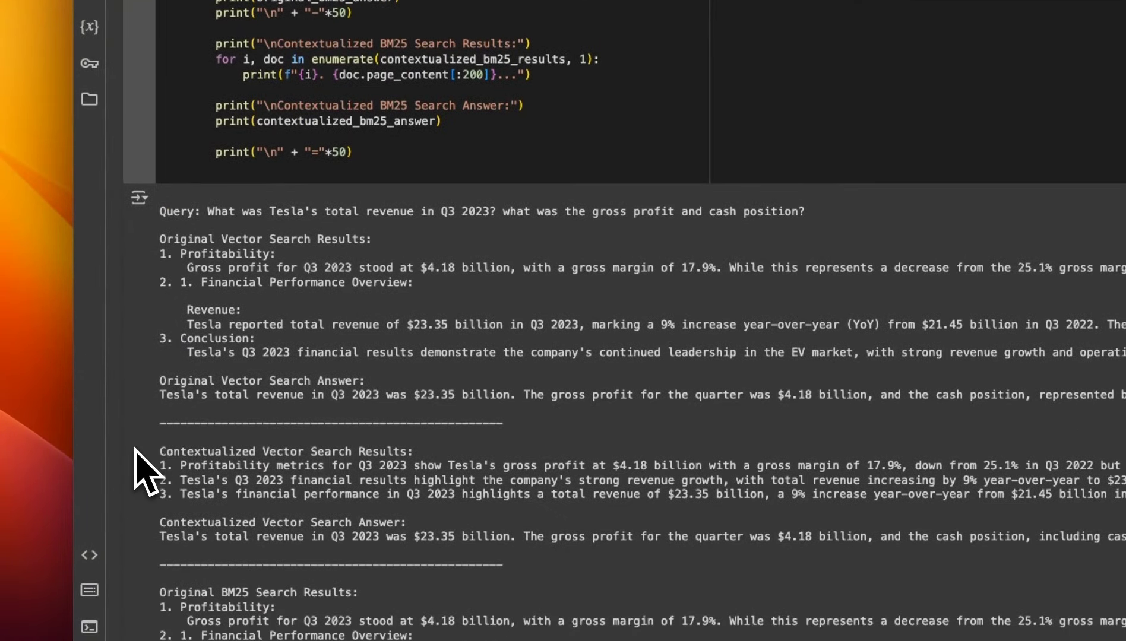
mouse_move(314, 281)
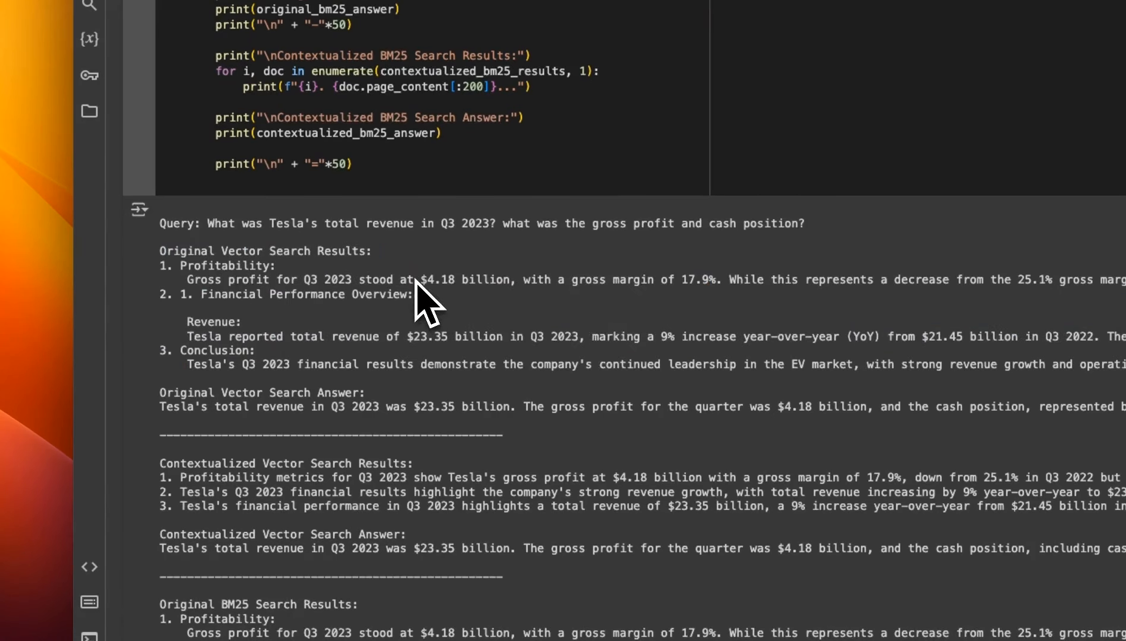
mouse_move(277, 406)
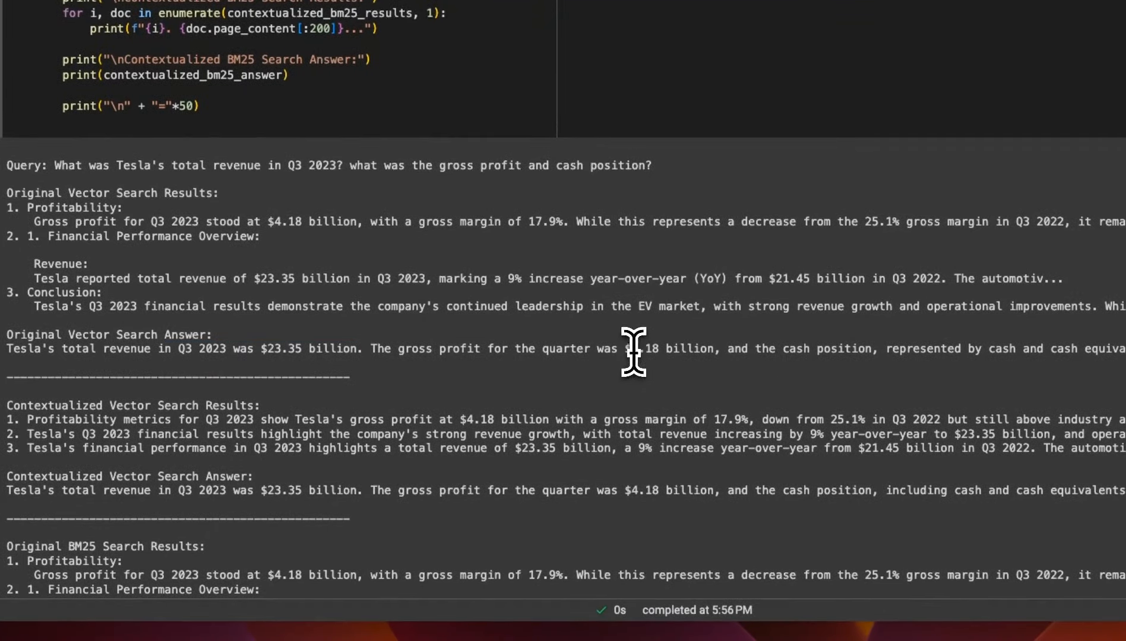
drag(625, 349, 720, 349)
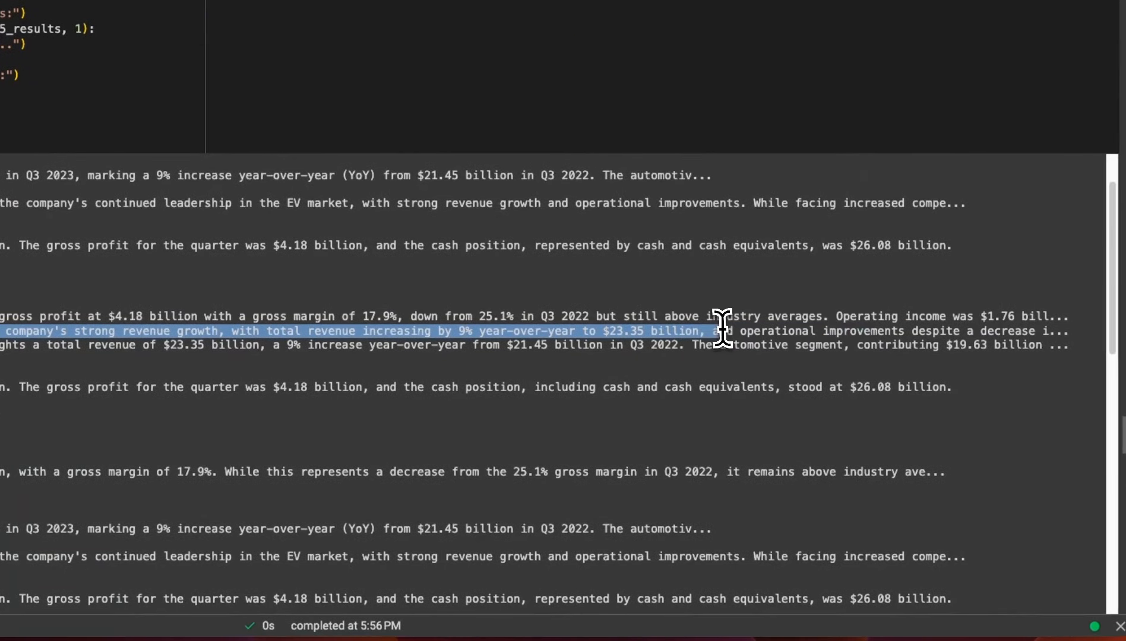
mouse_move(712, 331)
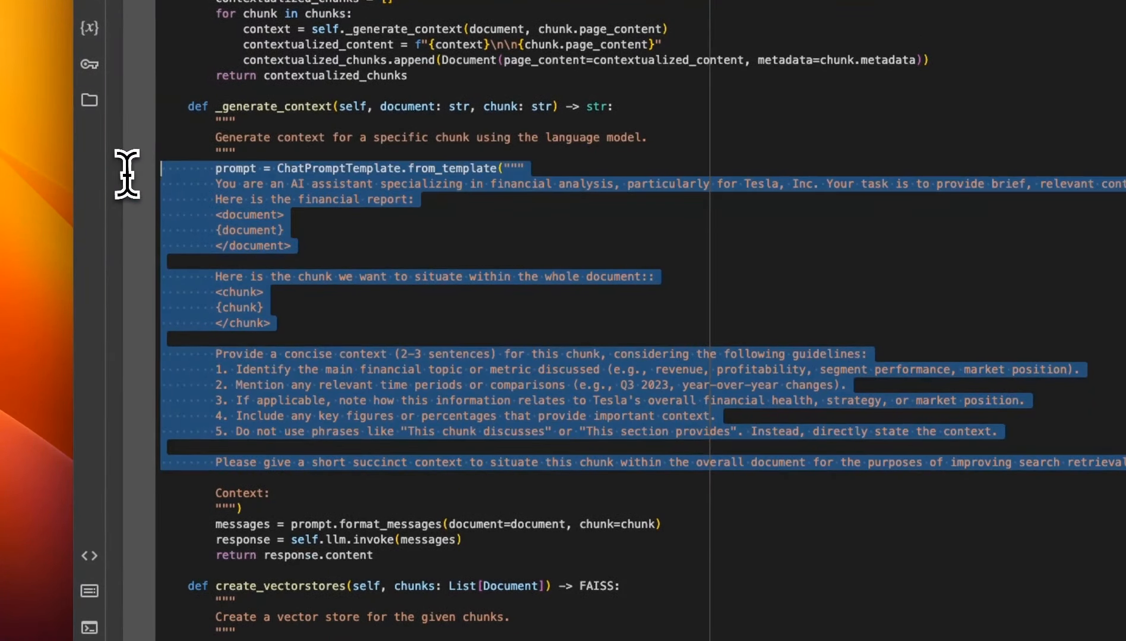
mouse_move(424, 276)
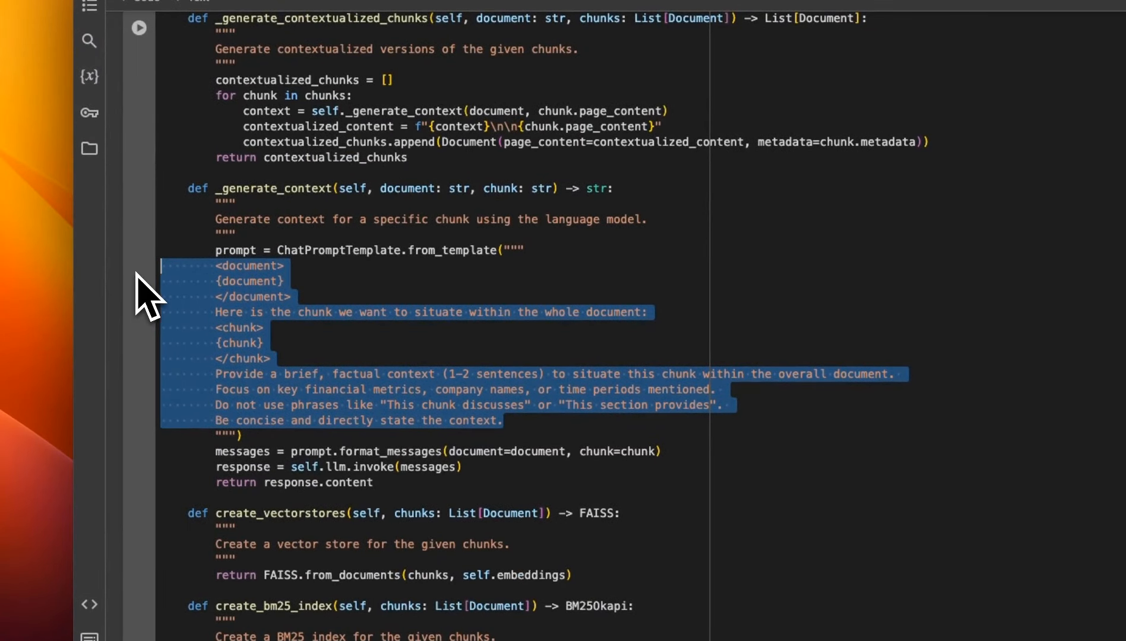
Scroll the _generate_context method to compare the long Tesla prompt with the shorter one
scroll(down, 3)
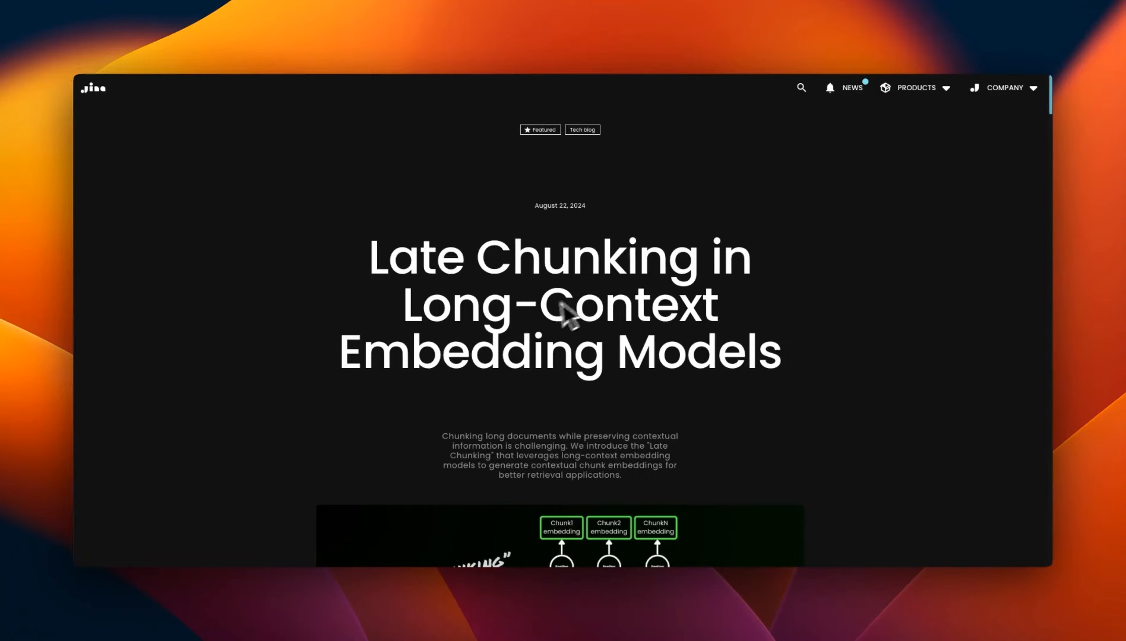
mouse_move(505, 289)
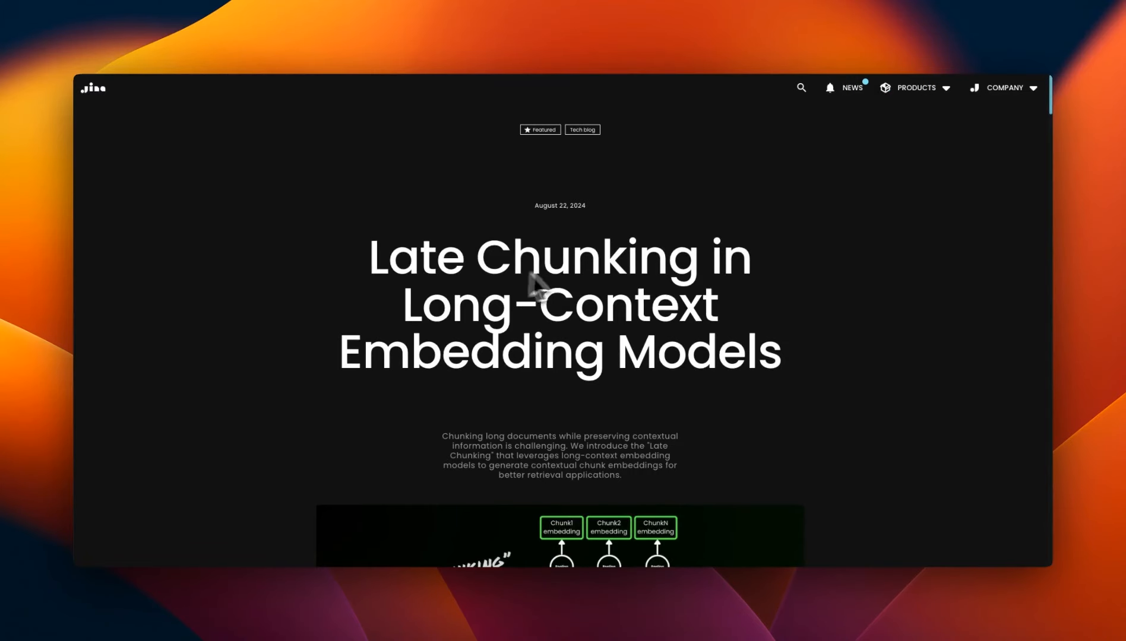
Highlight 'Long' in the title and read down to The Lost Context Problem
double_click(415, 313)
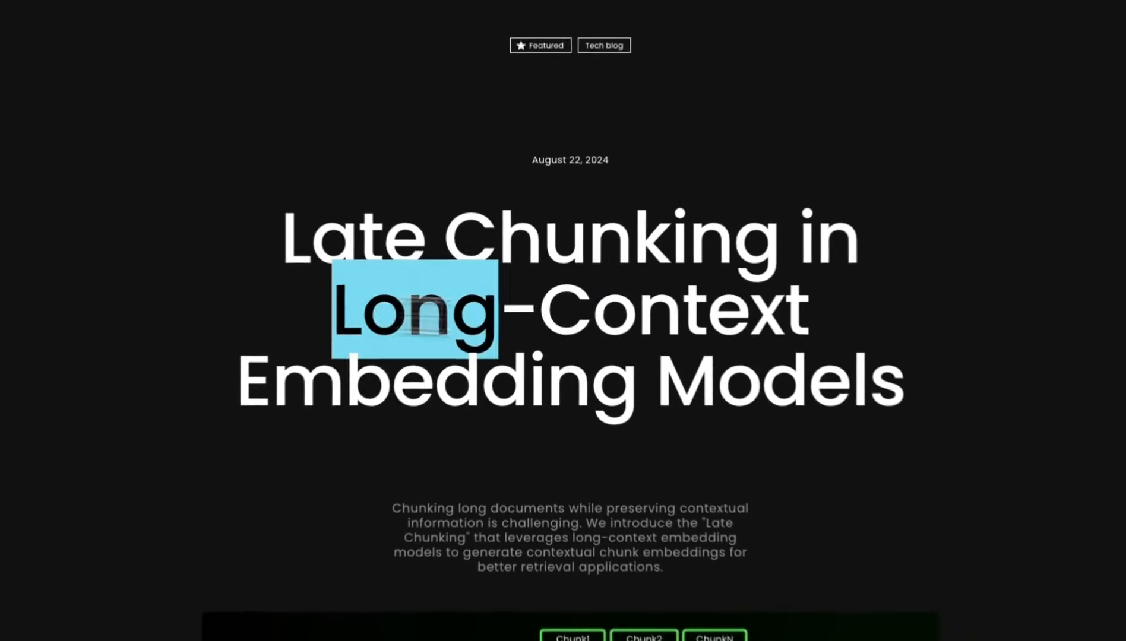
scroll(down, 3)
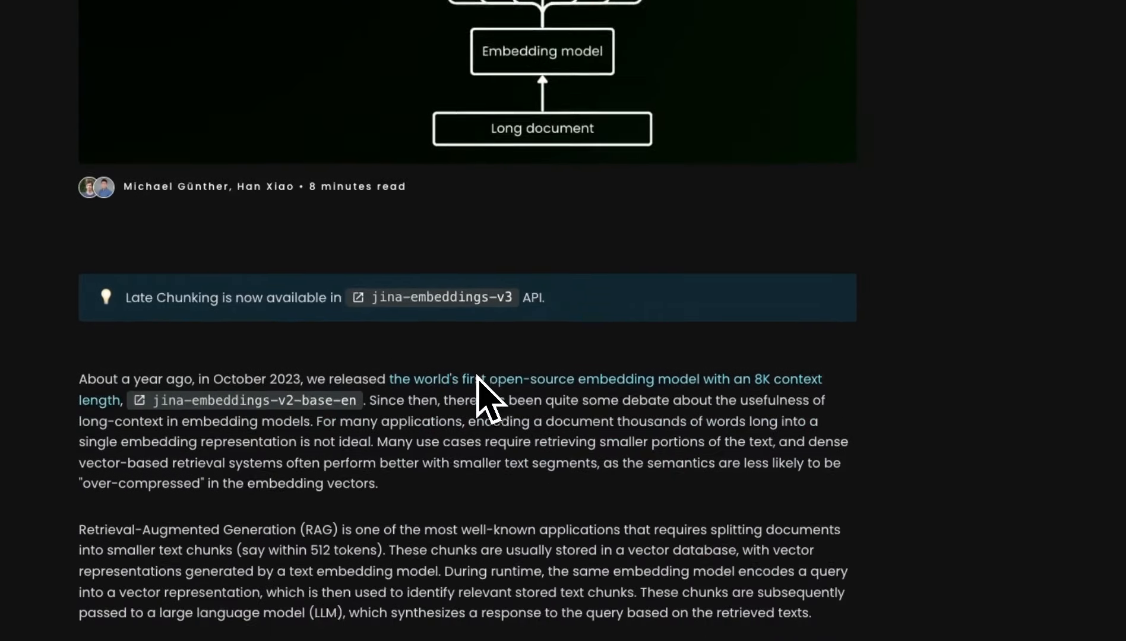
scroll(down, 3)
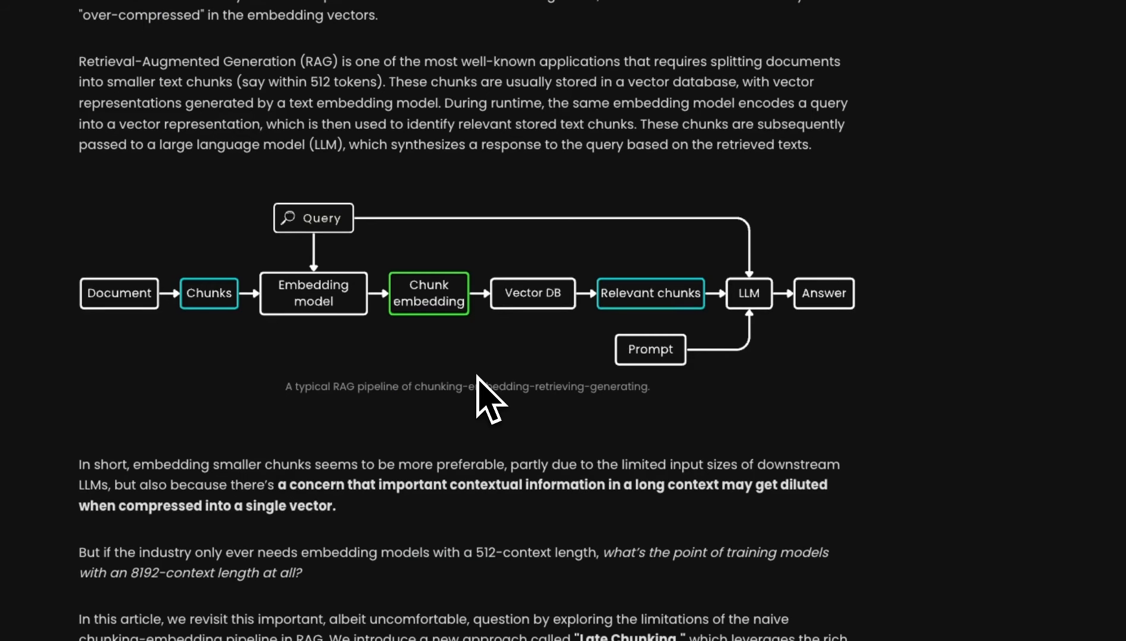
scroll(down, 3)
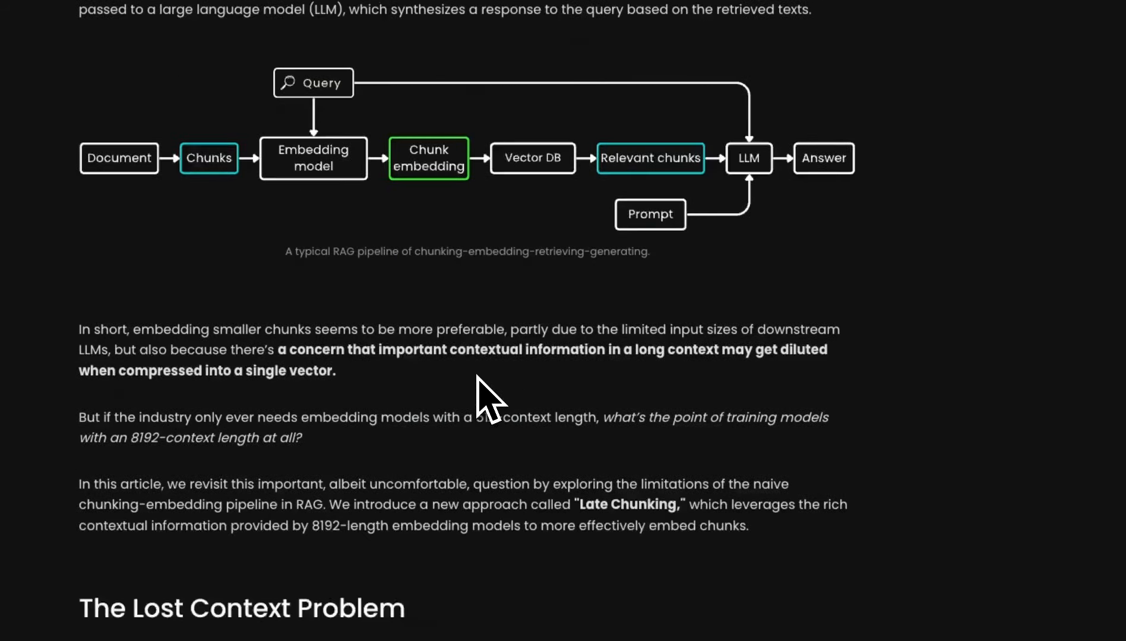
scroll(down, 3)
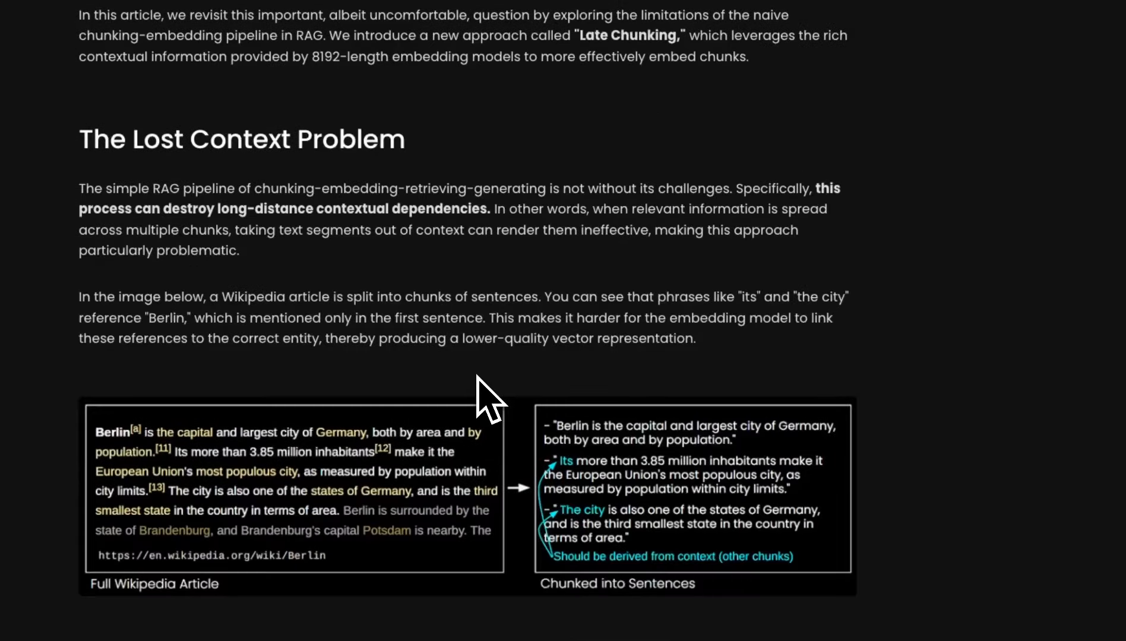
mouse_move(488, 390)
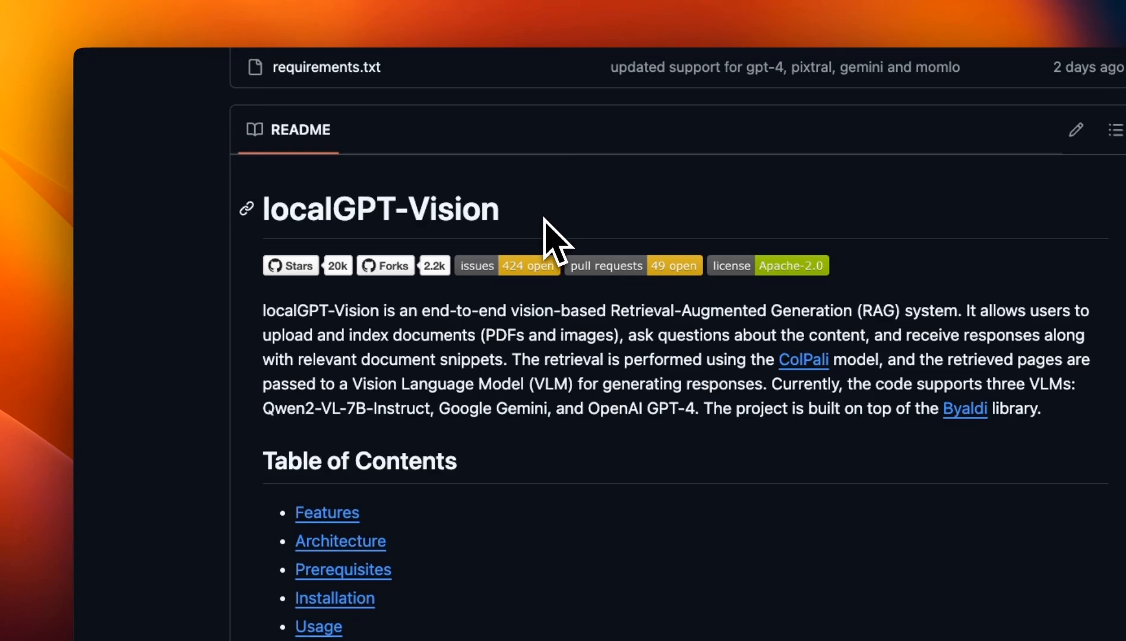
mouse_move(693, 362)
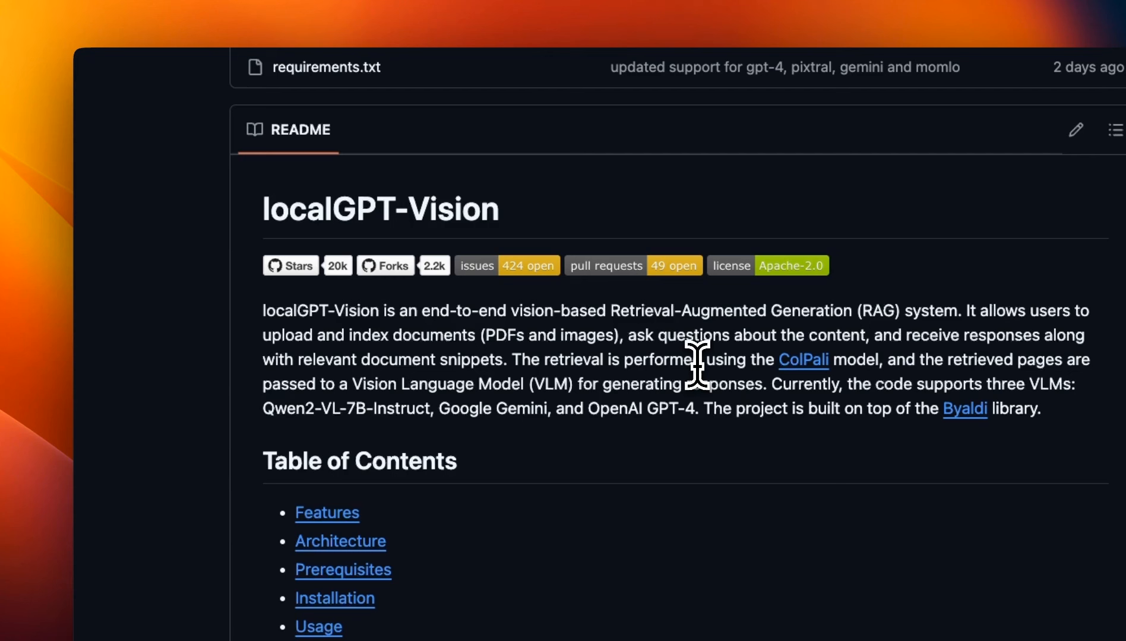
Highlight a word in the localGPT-Vision README project description
double_click(457, 209)
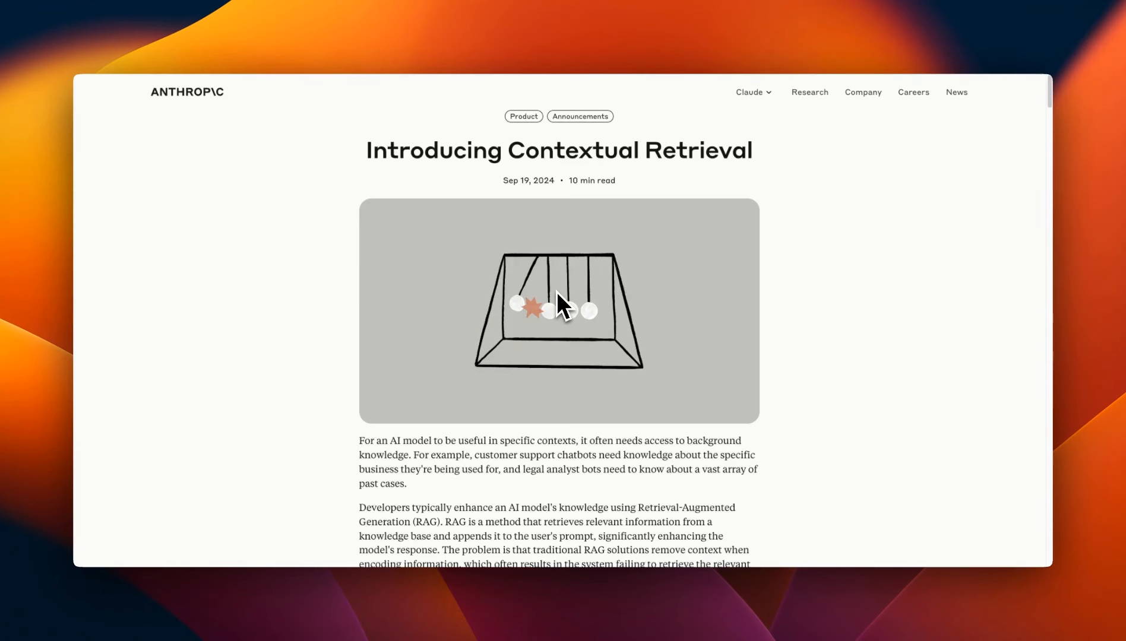
Scroll slightly into the Contextual Retrieval article's opening paragraphs on RAG
scroll(down, 3)
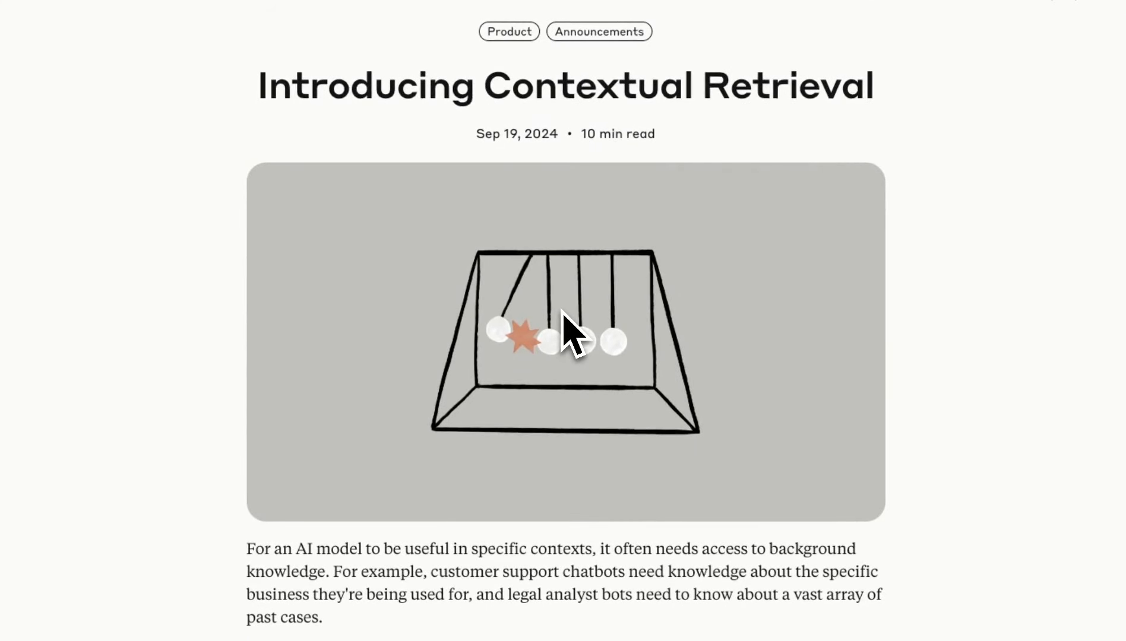